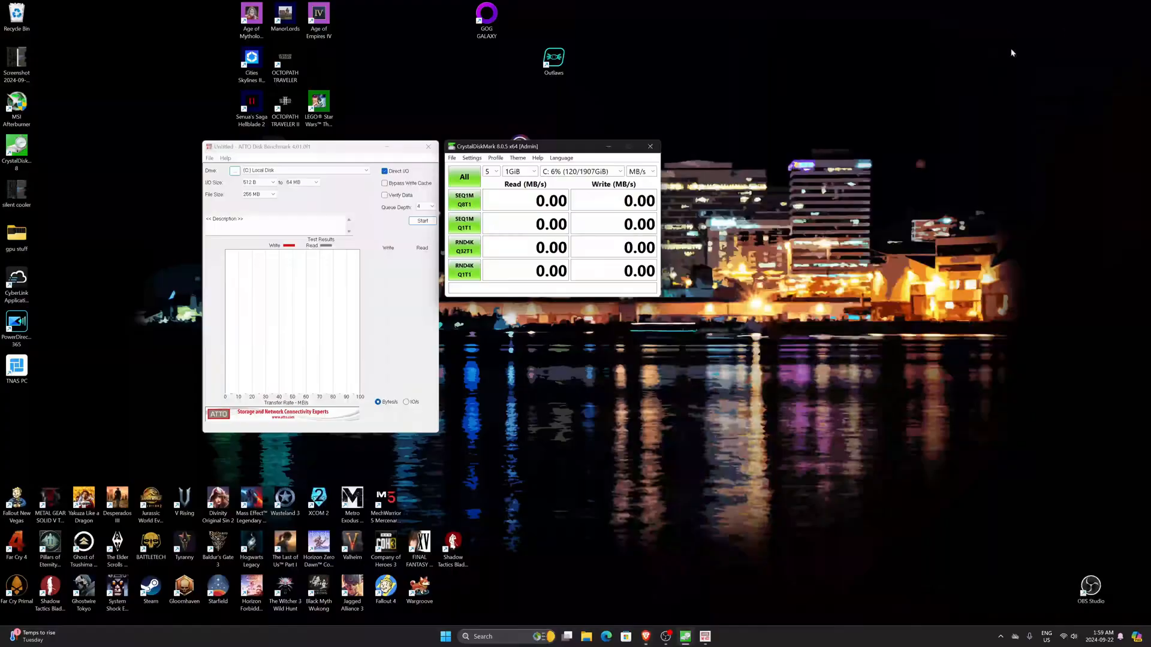
Bring up This PC in File Explorer with the drives listed and Disk Management alongside
{"action": "left_click", "coordinate": [567, 637]}
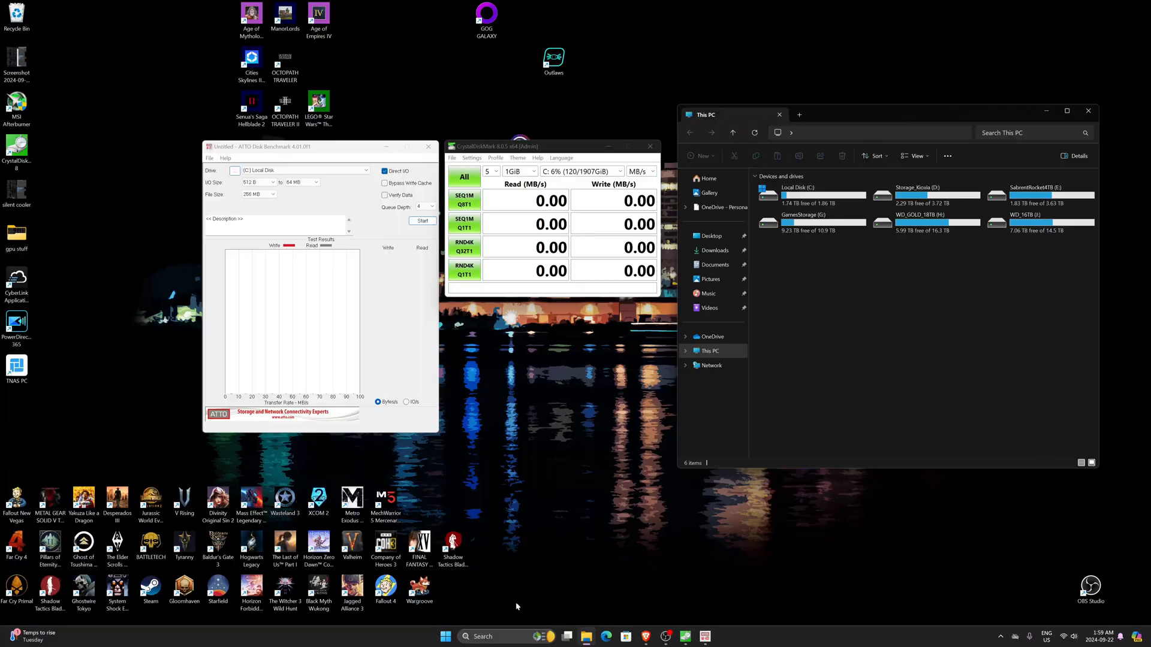
{"action": "type", "text": "photos"}
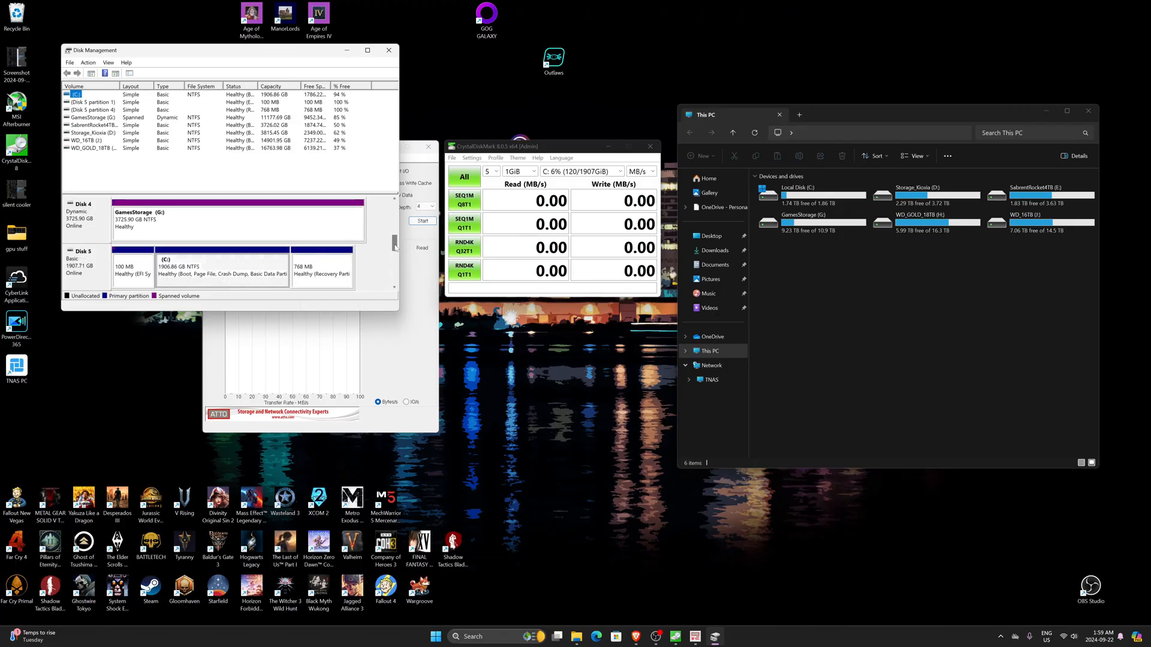
Run the New Simple Volume wizard on Disk 6's unallocated space: full size, NTFS, label Orico_2tb
{"action": "right_click", "coordinate": [146, 220]}
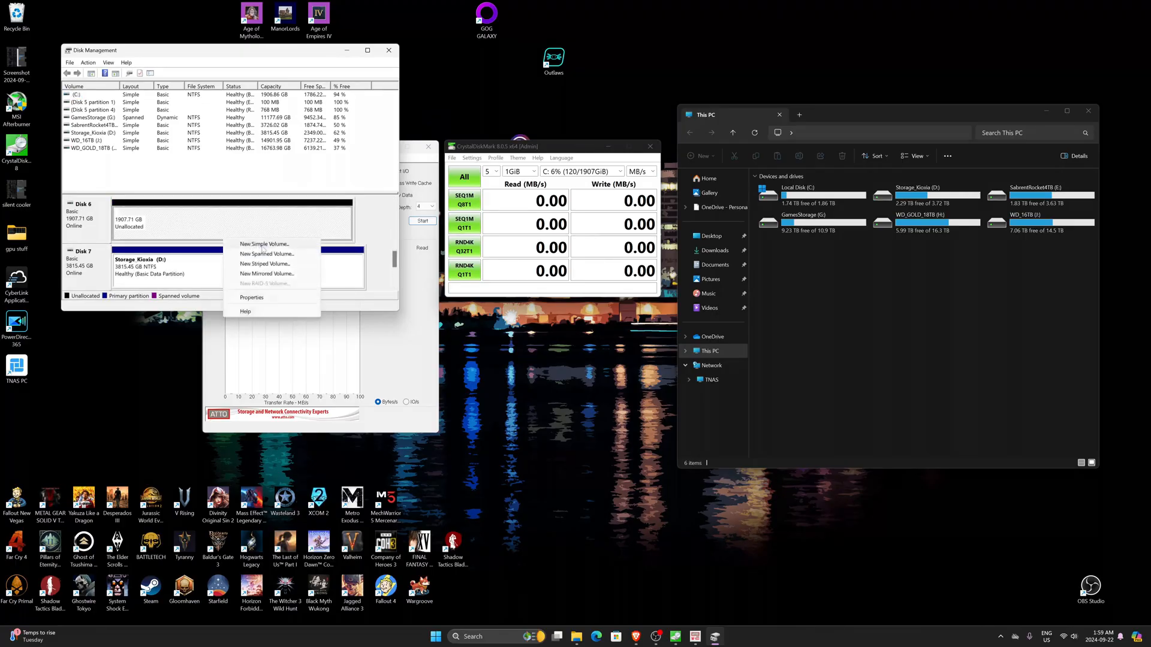
{"action": "left_click", "coordinate": [262, 243]}
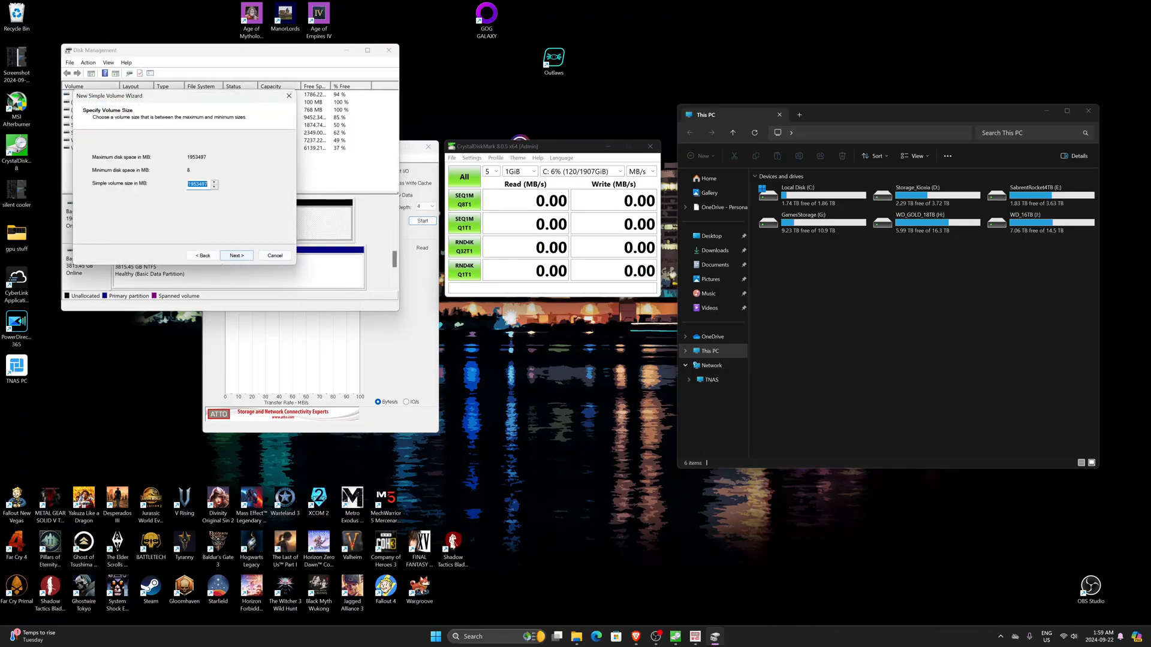
{"action": "left_click", "coordinate": [237, 256]}
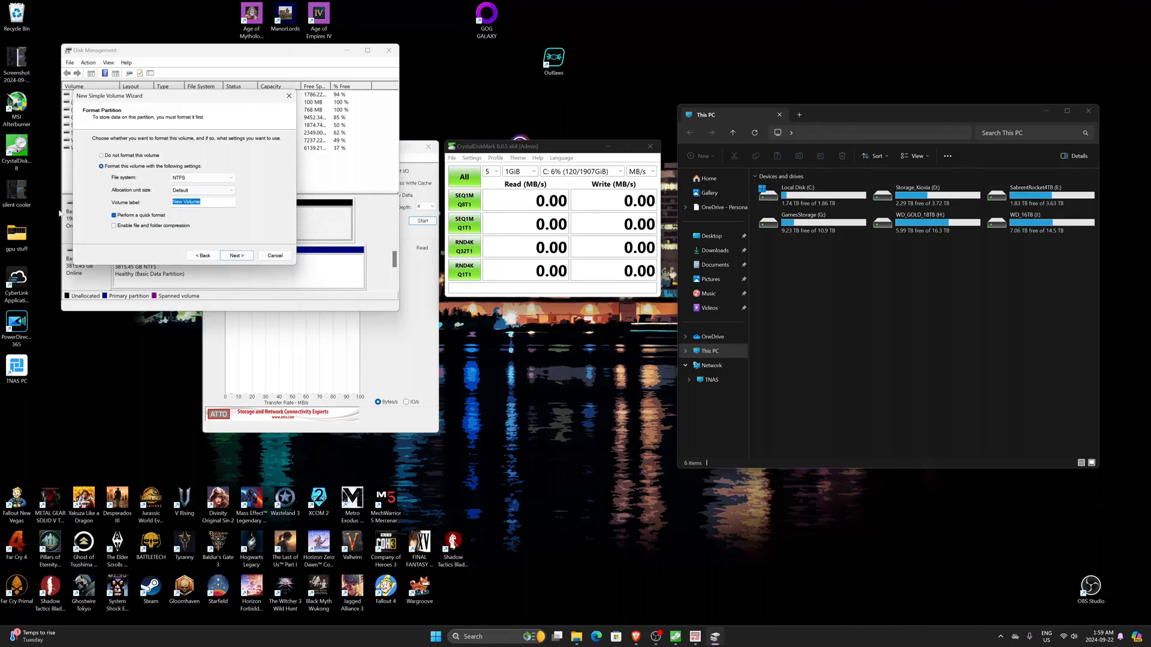
{"action": "type", "text": "On"}
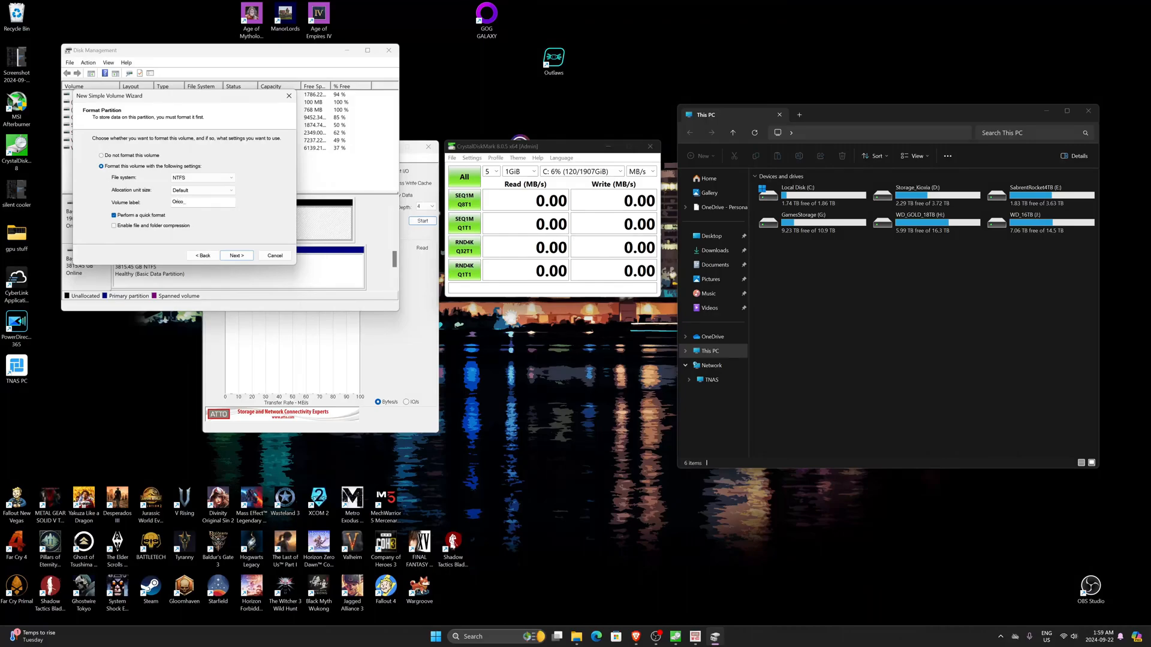
{"action": "left_click", "coordinate": [235, 254]}
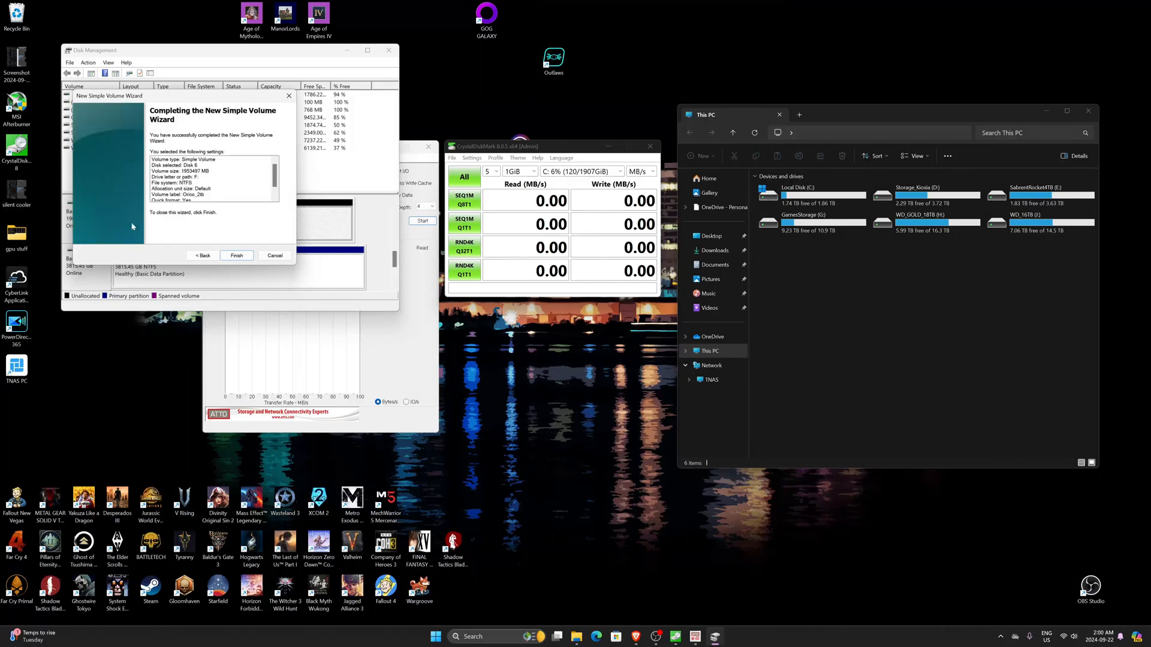
Finish the volume and run all CrystalDiskMark tests on the new F: drive
{"action": "left_click", "coordinate": [236, 256]}
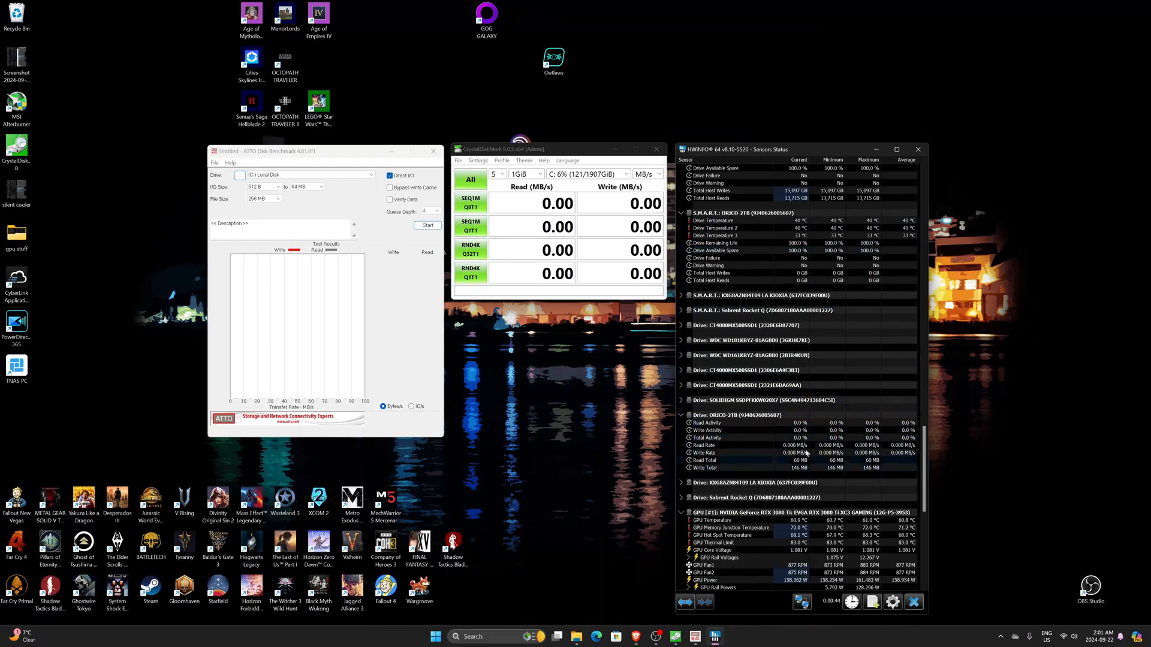
{"action": "mouse_move", "coordinate": [976, 404]}
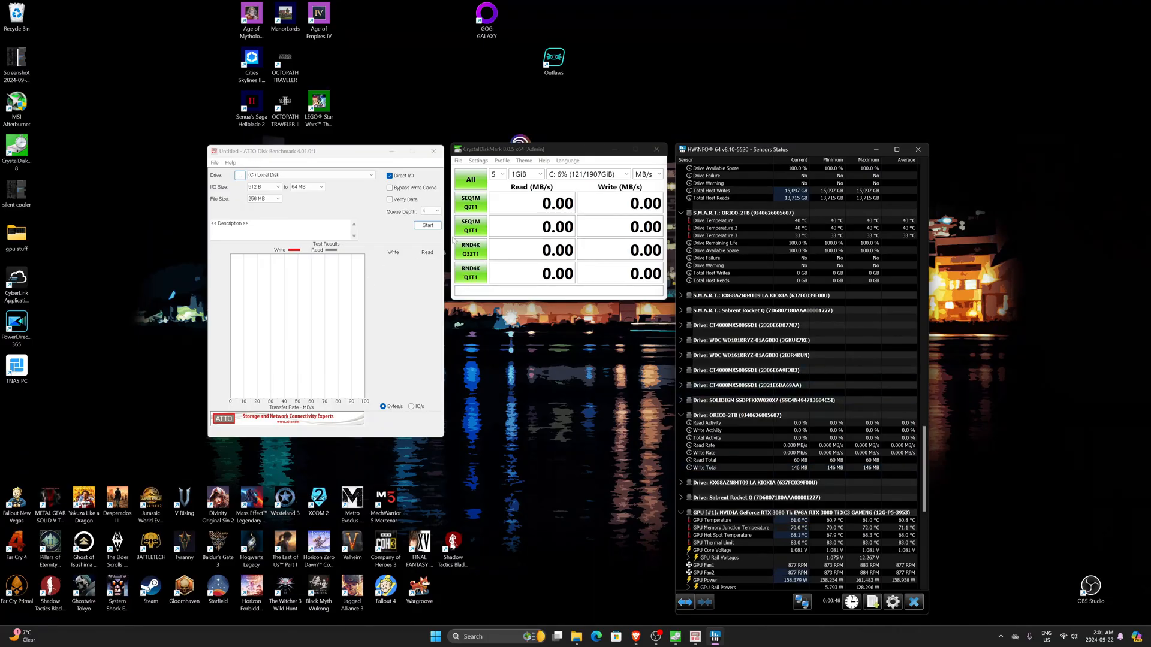
{"action": "left_click", "coordinate": [470, 178]}
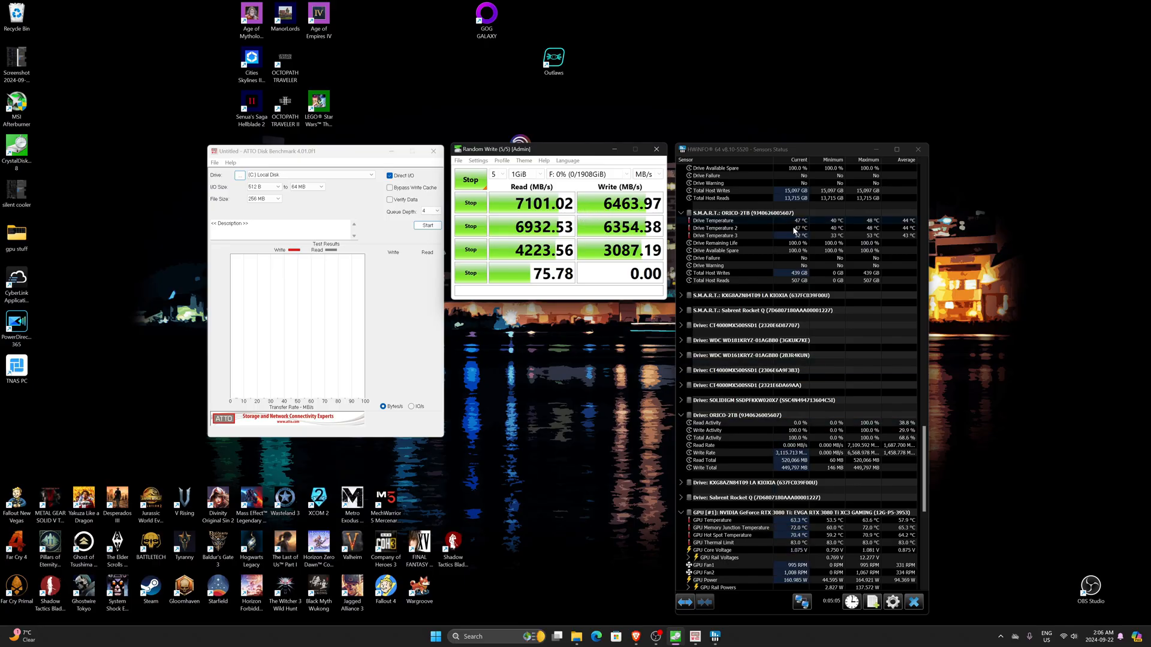
{"action": "mouse_move", "coordinate": [800, 242]}
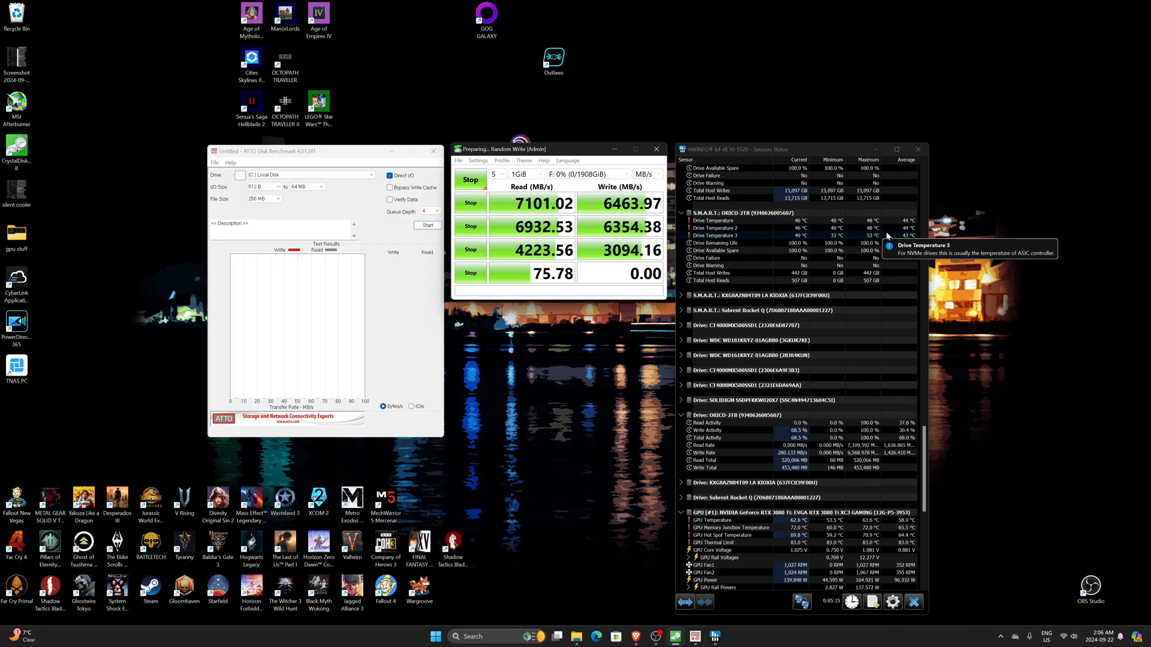
{"action": "mouse_move", "coordinate": [874, 243]}
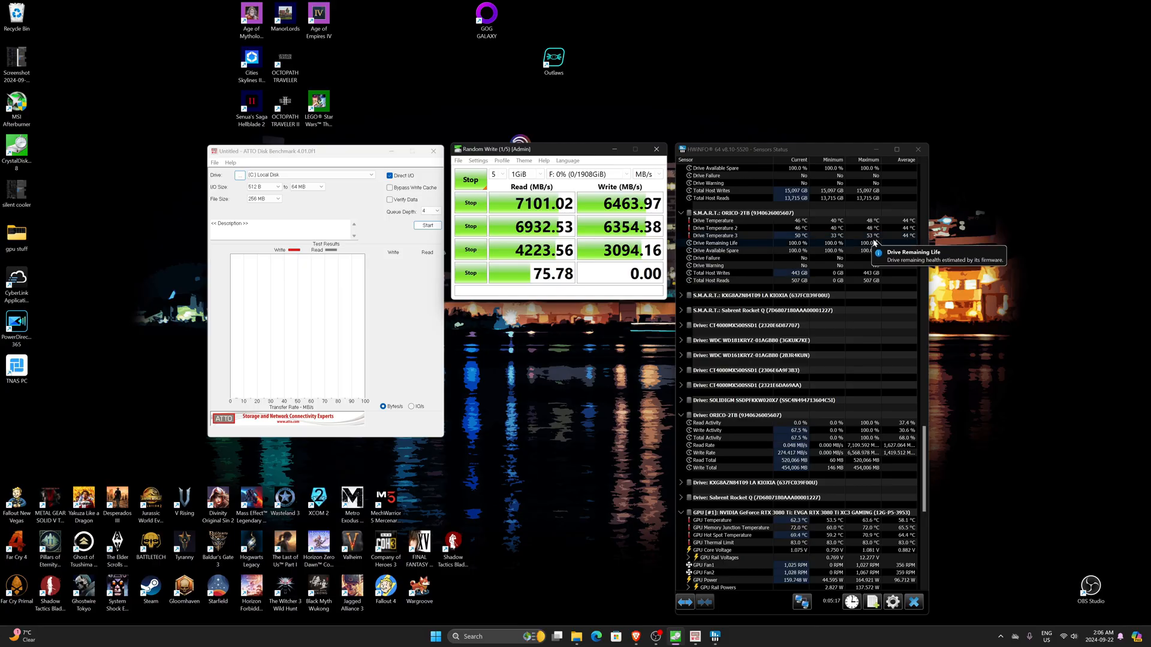
{"action": "mouse_move", "coordinate": [805, 235]}
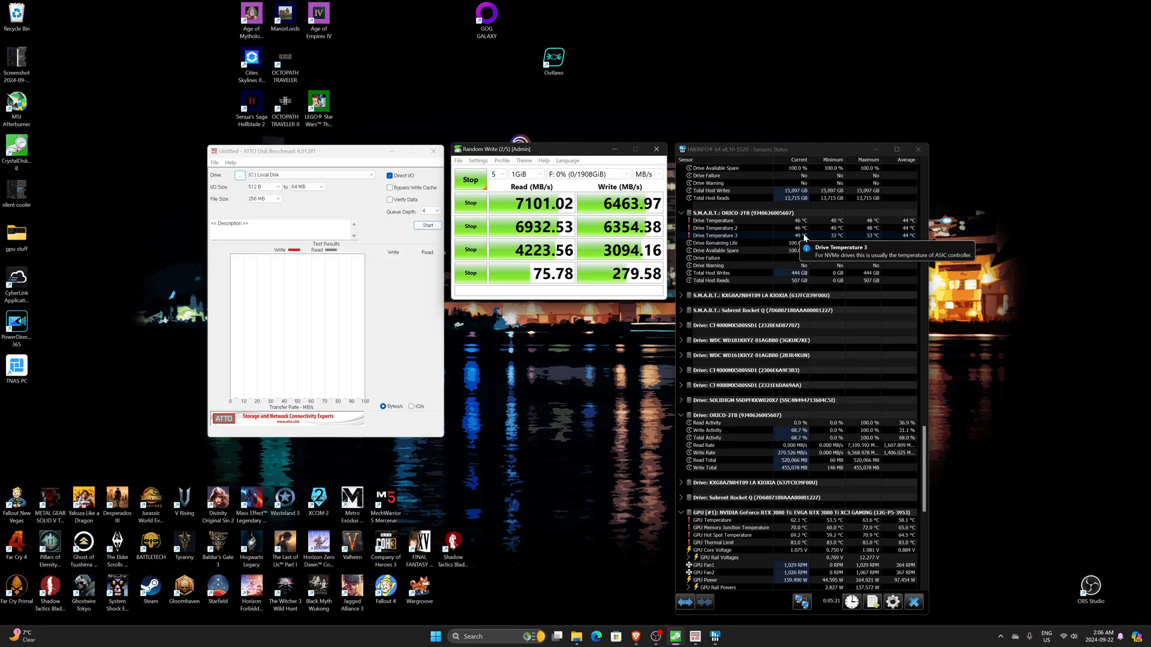
{"action": "mouse_move", "coordinate": [776, 249]}
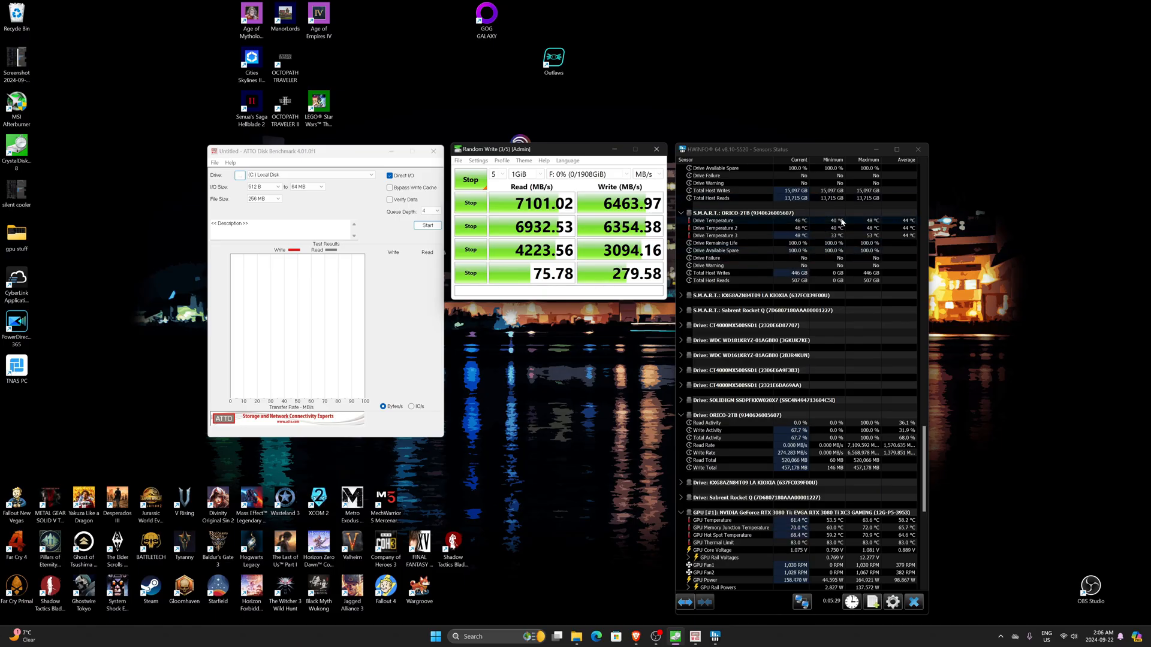
{"action": "mouse_move", "coordinate": [807, 228]}
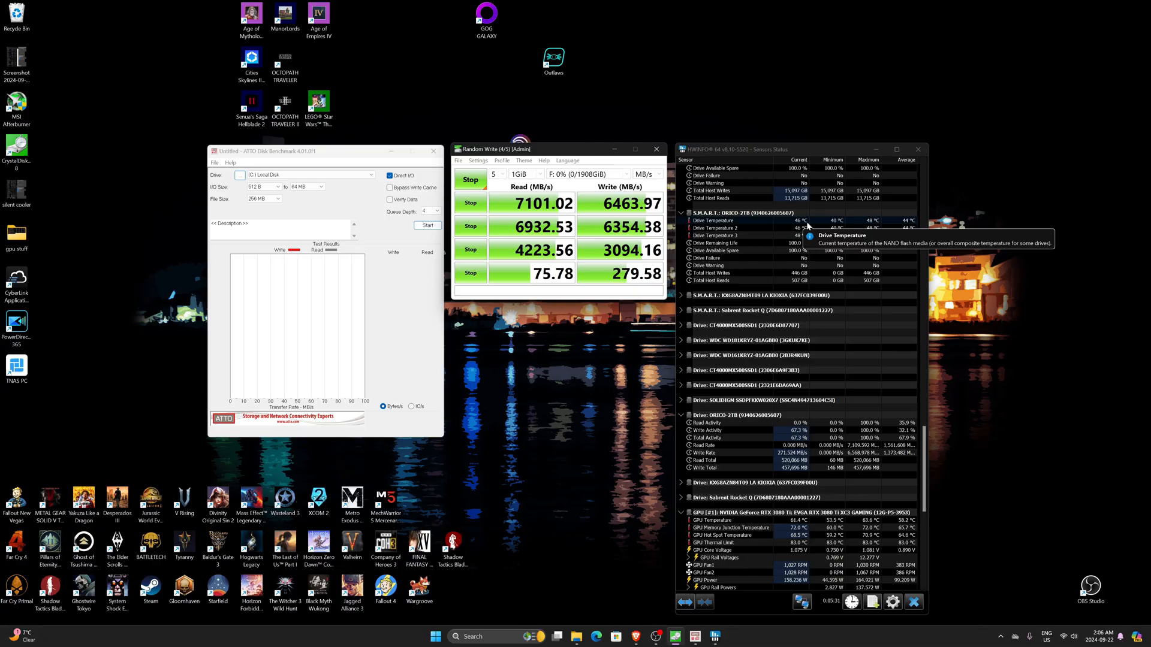
{"action": "mouse_move", "coordinate": [658, 326]}
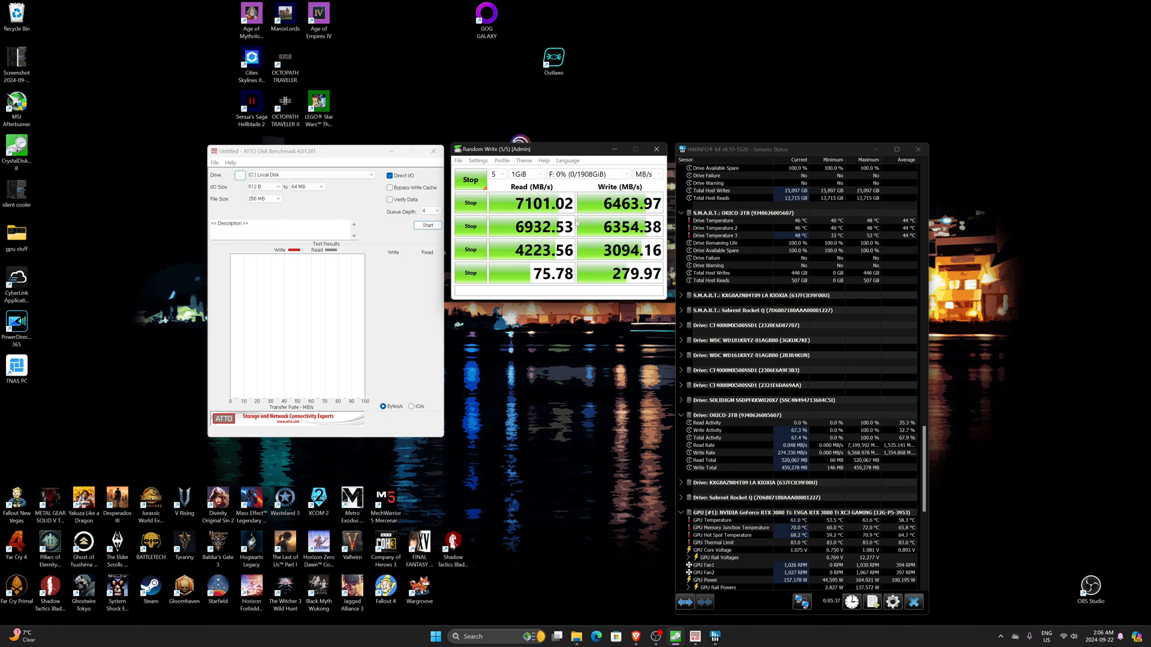
Select (F:) Orico_2tb as the ATTO Disk Benchmark target drive for the transfer test
{"action": "left_click", "coordinate": [373, 175]}
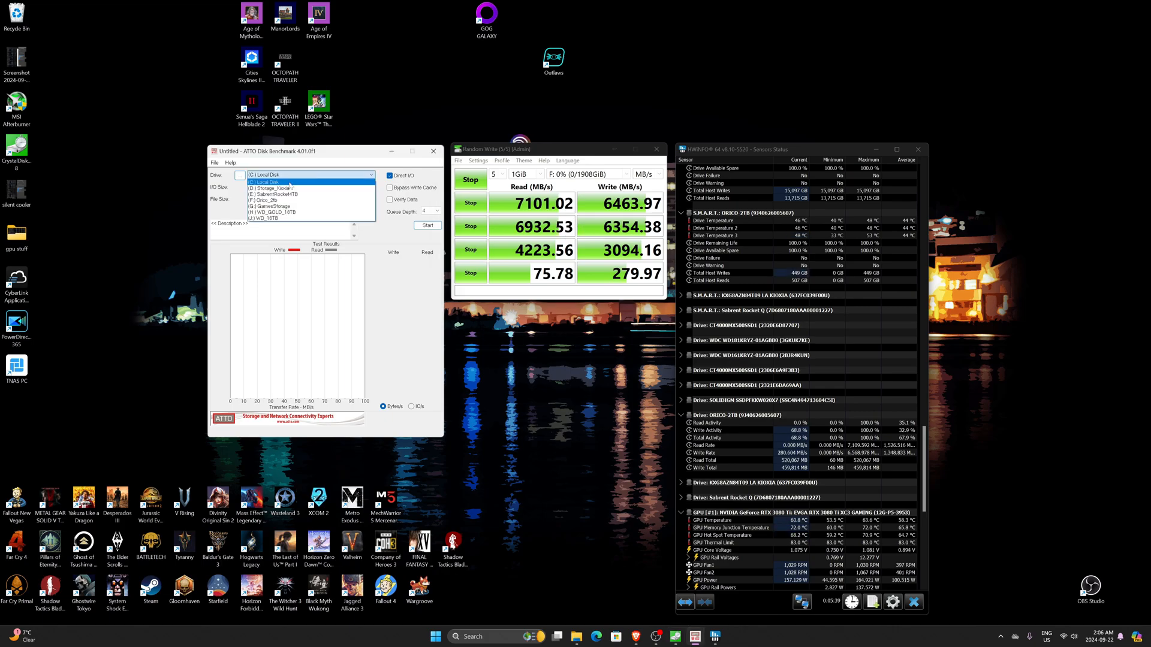
{"action": "left_click", "coordinate": [276, 187]}
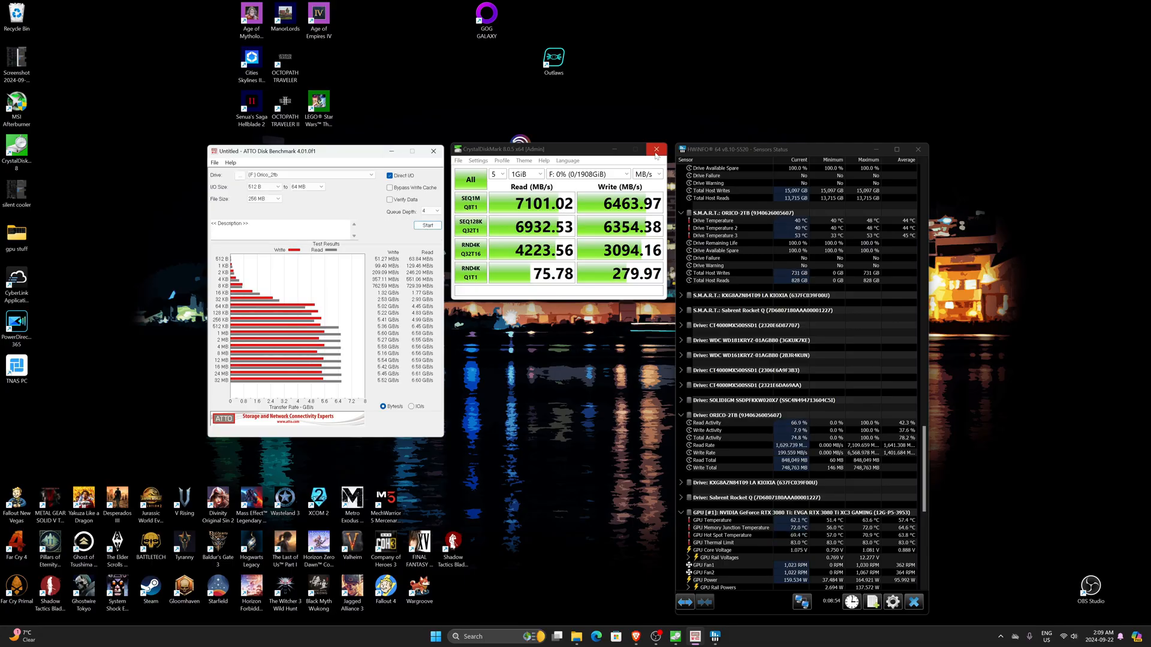
Close the CrystalDiskMark results and bring a File Explorer window forward toward This PC
{"action": "left_click", "coordinate": [655, 149]}
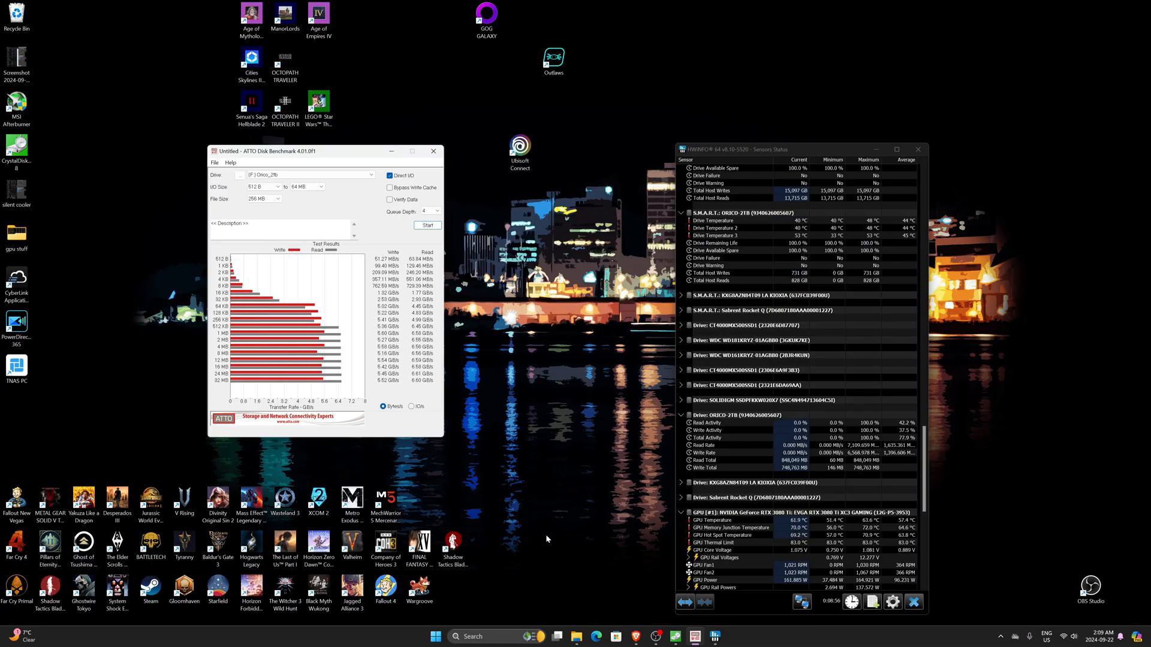
{"action": "left_click", "coordinate": [432, 152]}
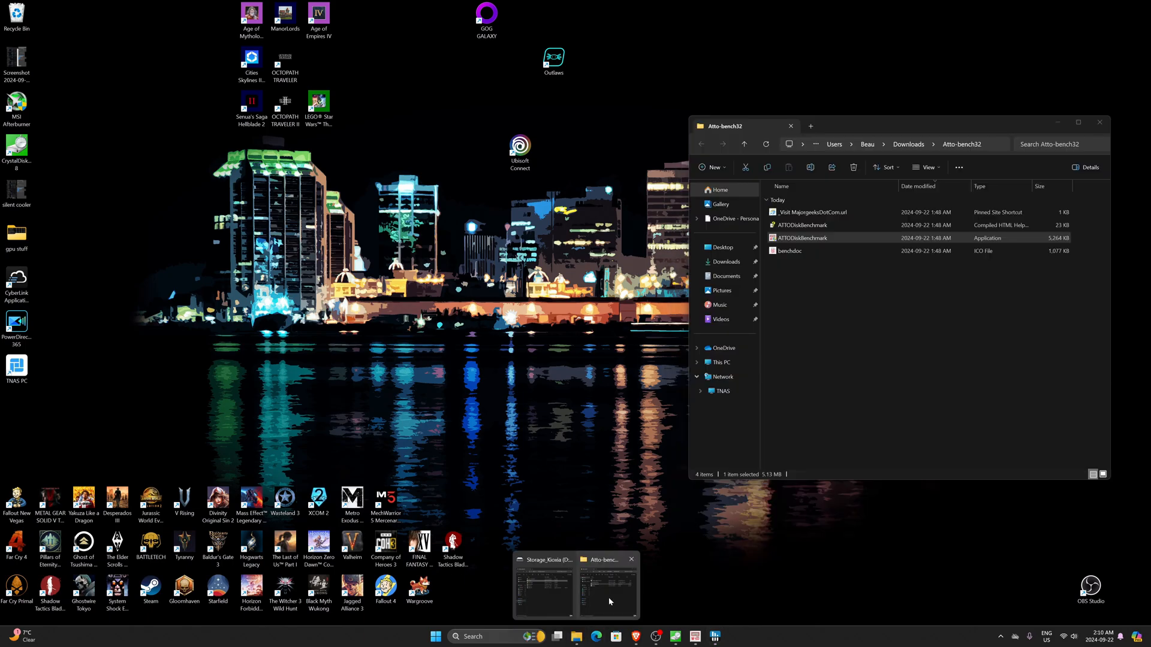
{"action": "left_click", "coordinate": [541, 586]}
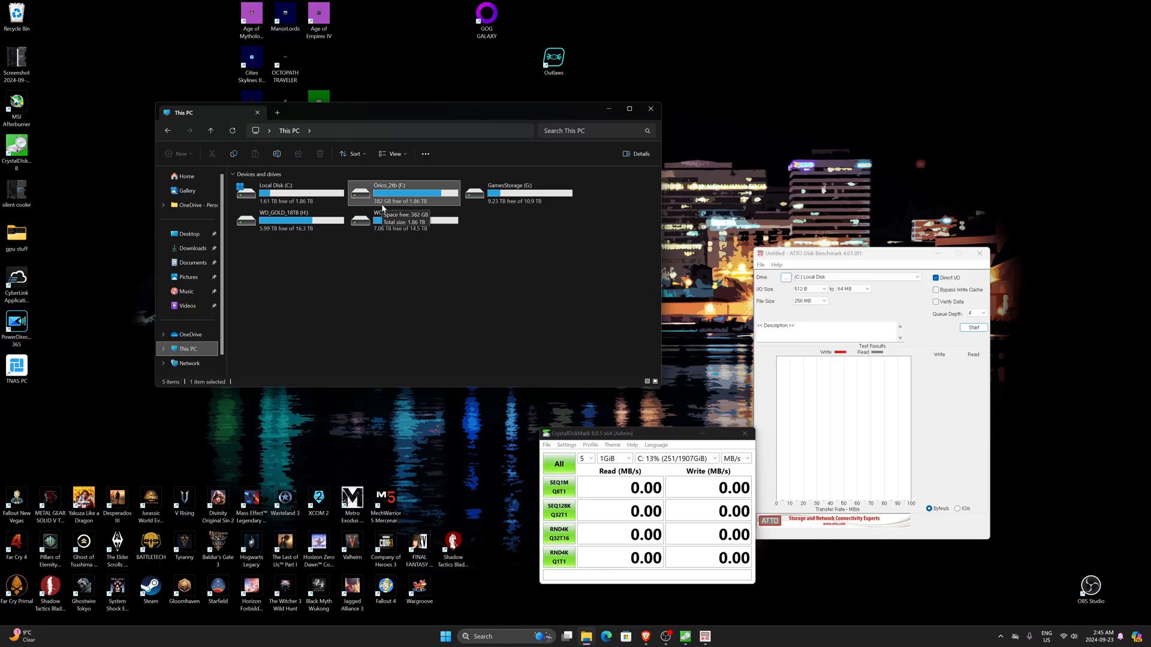
{"action": "mouse_move", "coordinate": [462, 123]}
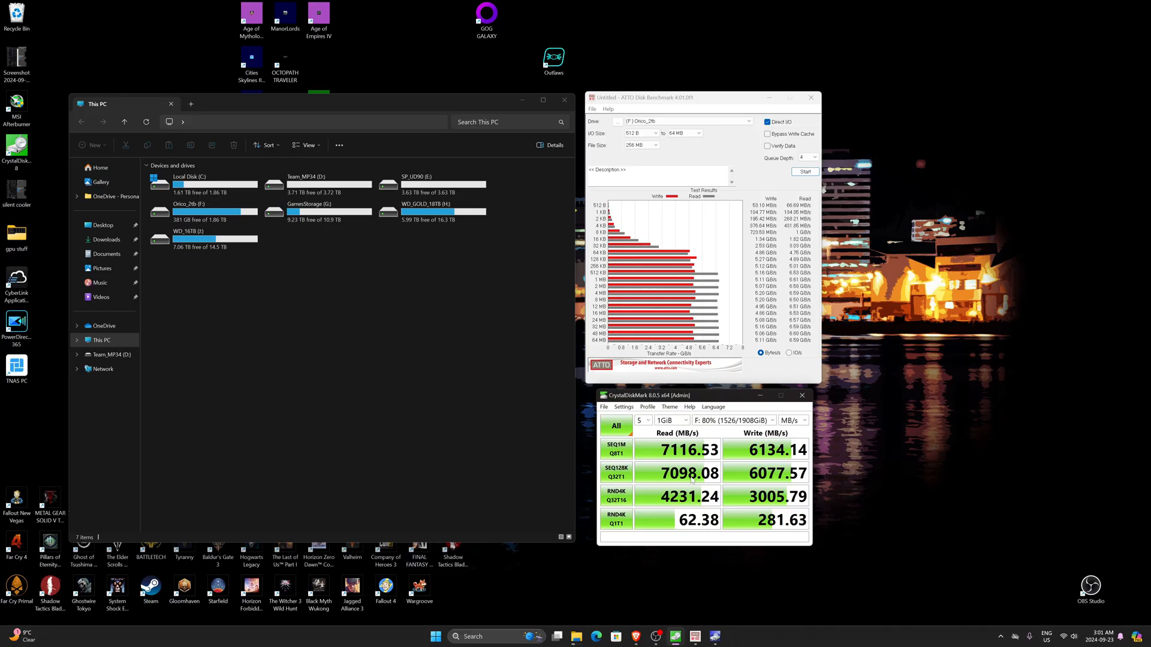
{"action": "mouse_move", "coordinate": [463, 393]}
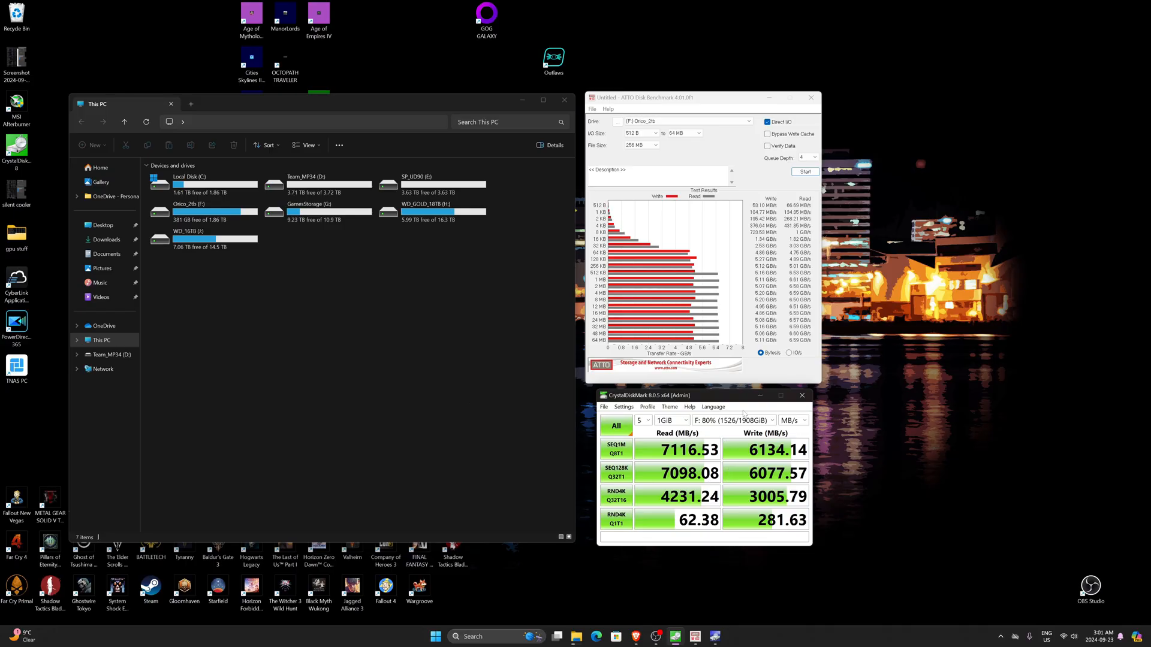
{"action": "mouse_move", "coordinate": [305, 339]}
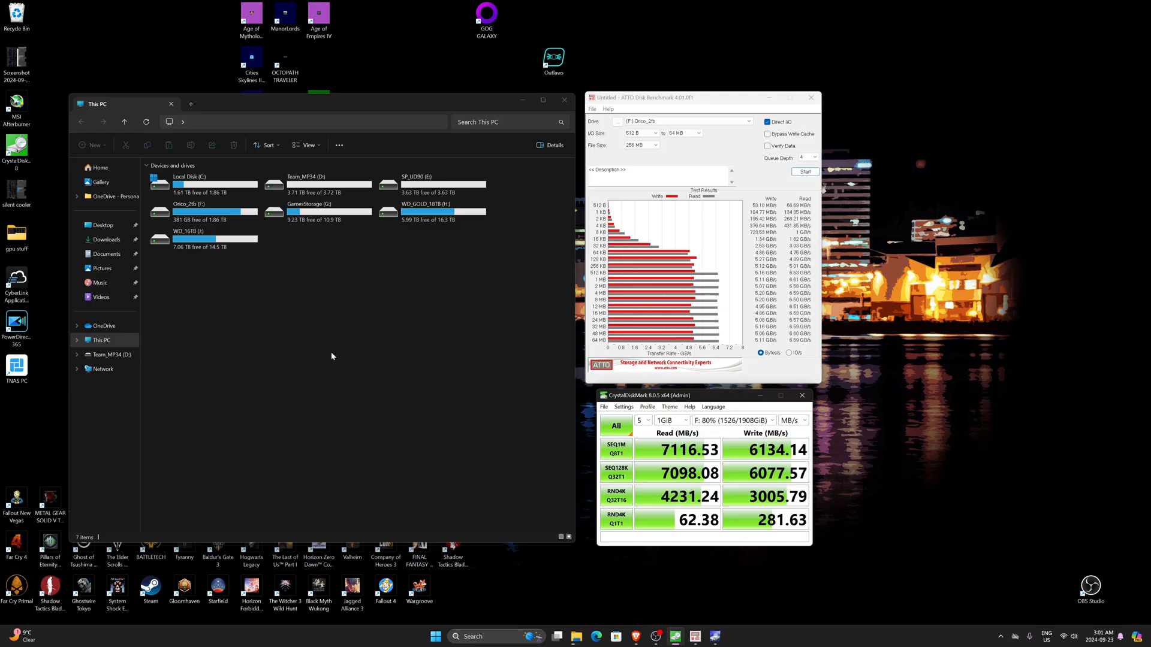
{"action": "mouse_move", "coordinate": [331, 357]}
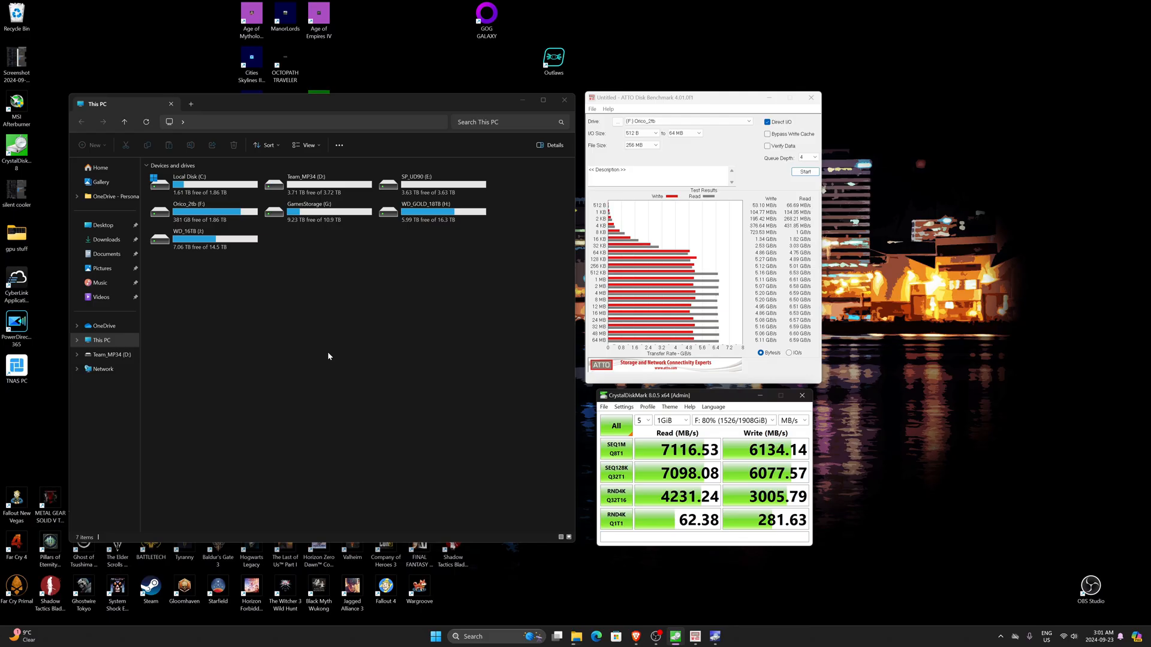
{"action": "mouse_move", "coordinate": [514, 365]}
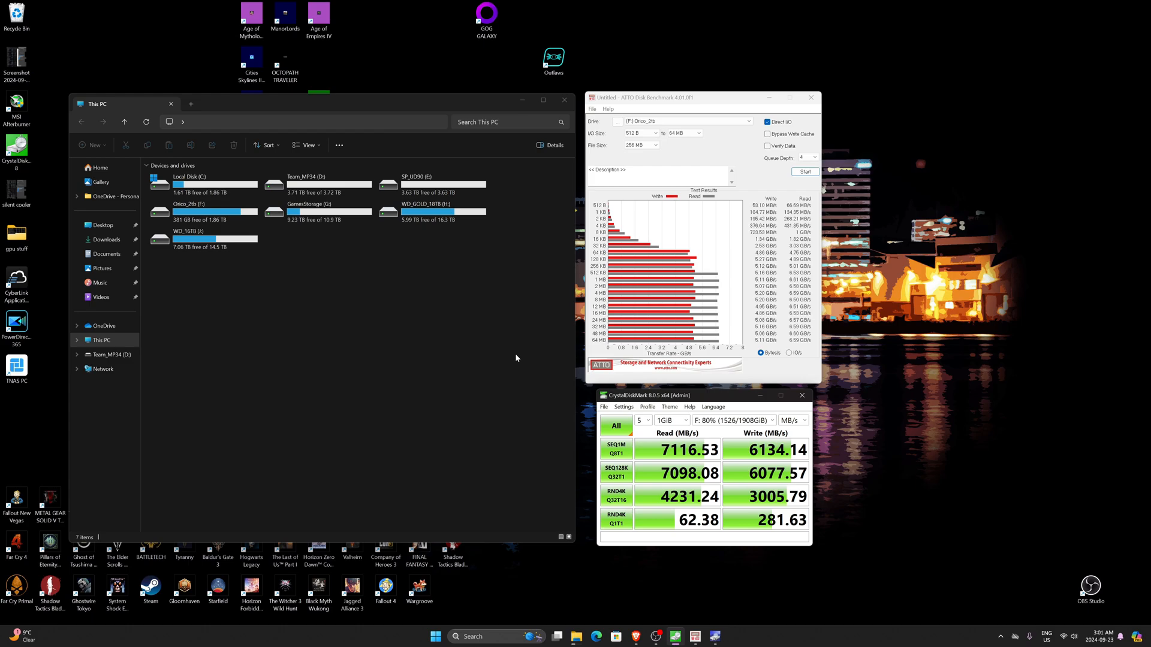
{"action": "mouse_move", "coordinate": [525, 332]}
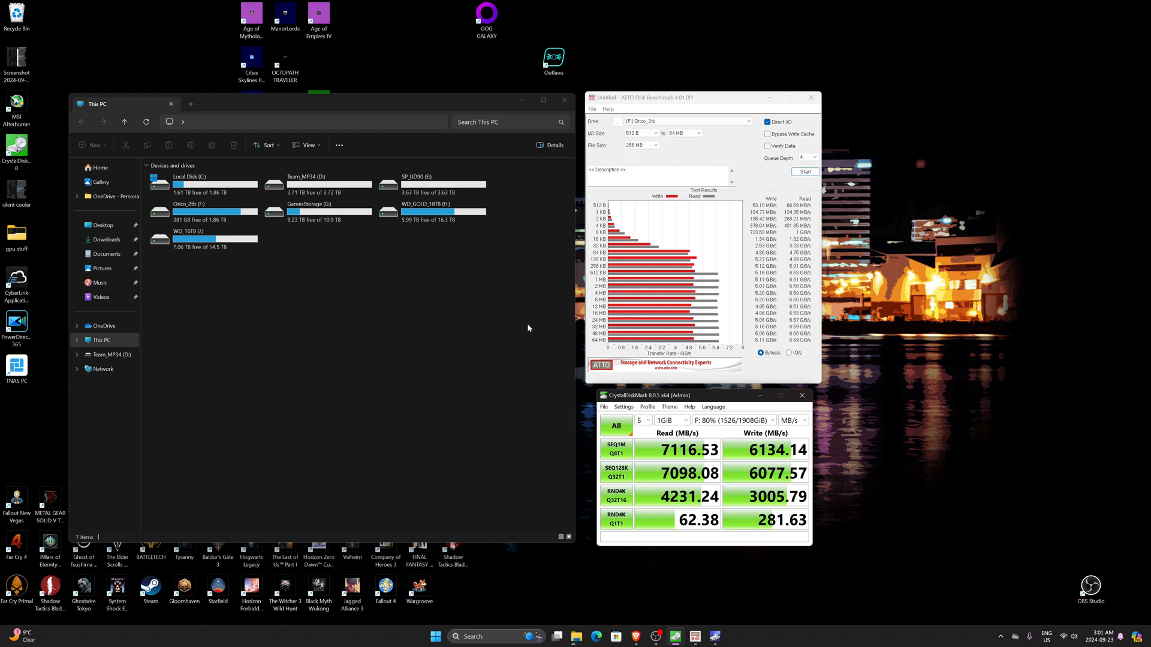
{"action": "mouse_move", "coordinate": [491, 410]}
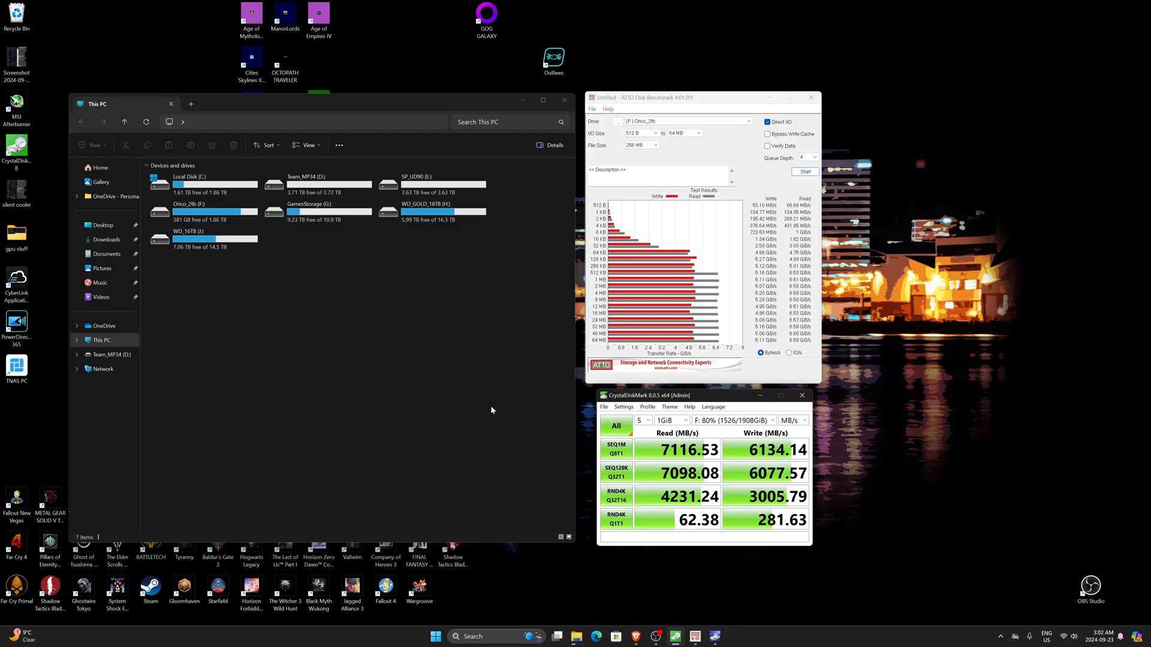
{"action": "mouse_move", "coordinate": [470, 403]}
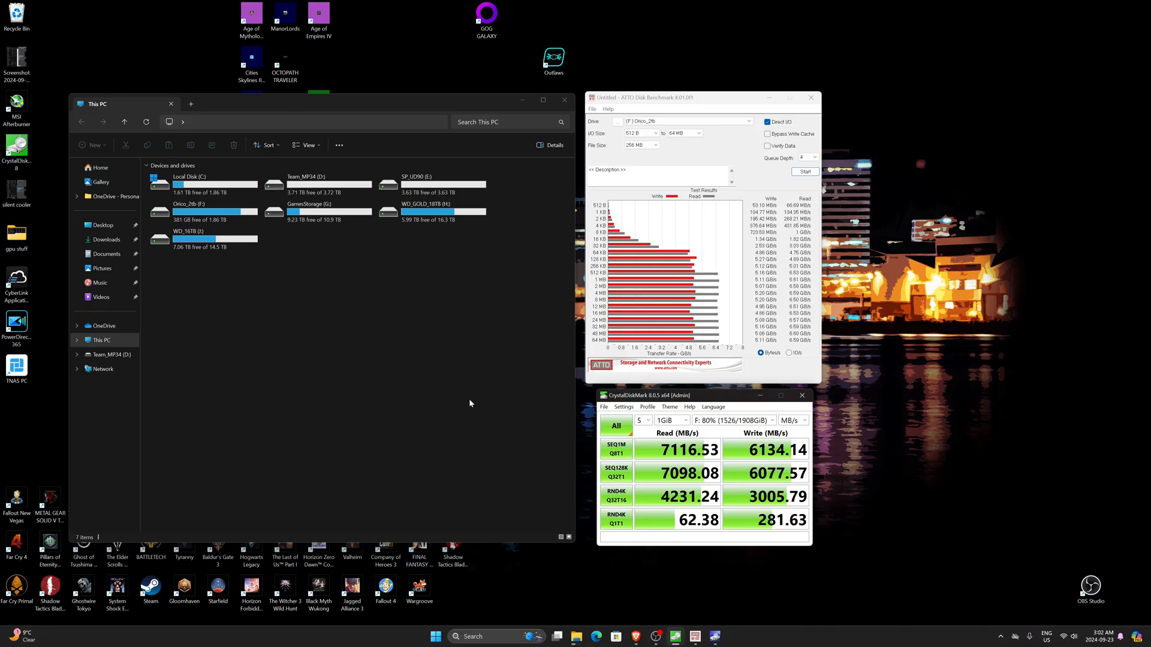
{"action": "mouse_move", "coordinate": [482, 400]}
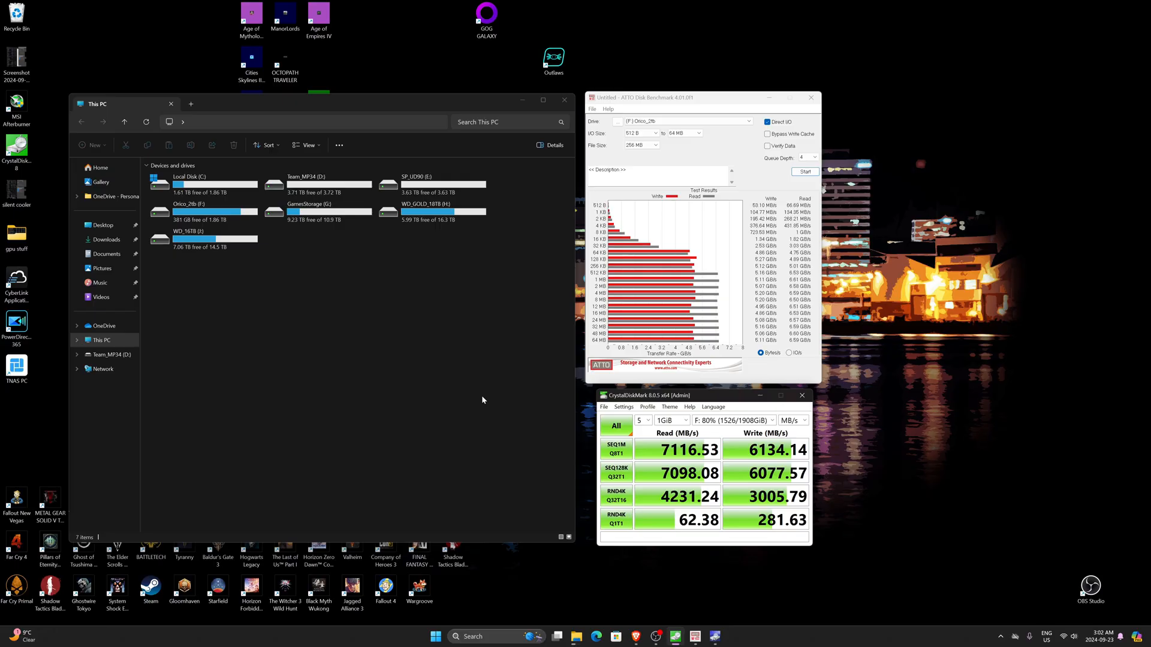
{"action": "mouse_move", "coordinate": [502, 381]}
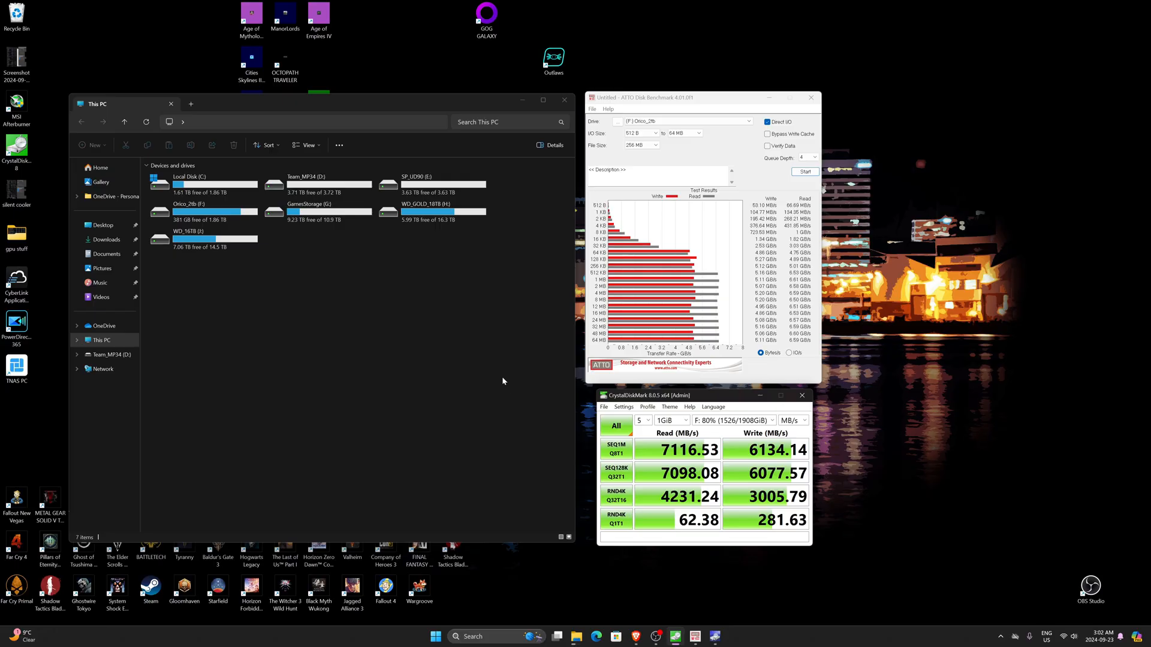
{"action": "mouse_move", "coordinate": [511, 102]}
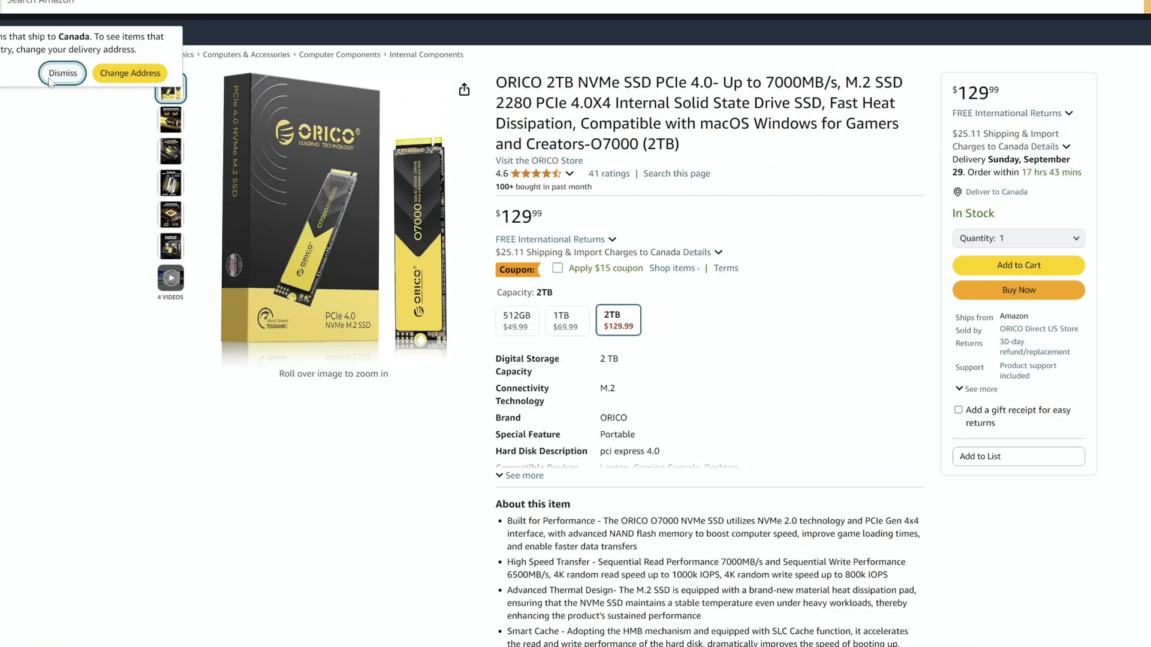
Dismiss the delivery-address notice and compare the 2TB and 1TB capacity prices on the O7000 listing
{"action": "left_click", "coordinate": [63, 73]}
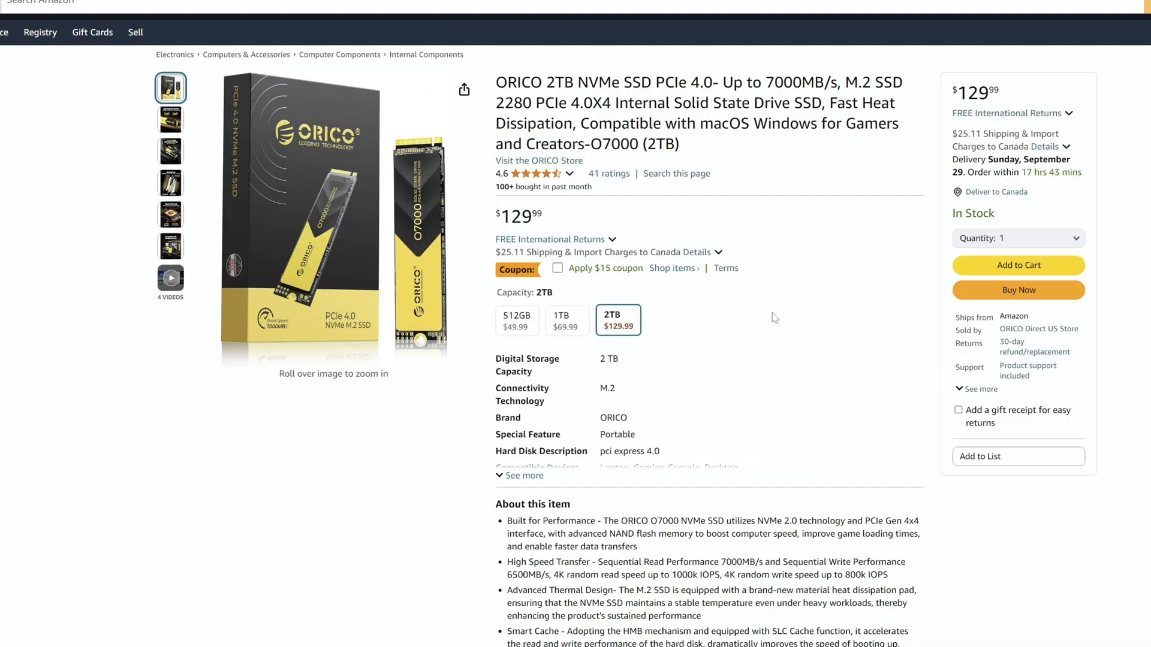
{"action": "mouse_move", "coordinate": [564, 302]}
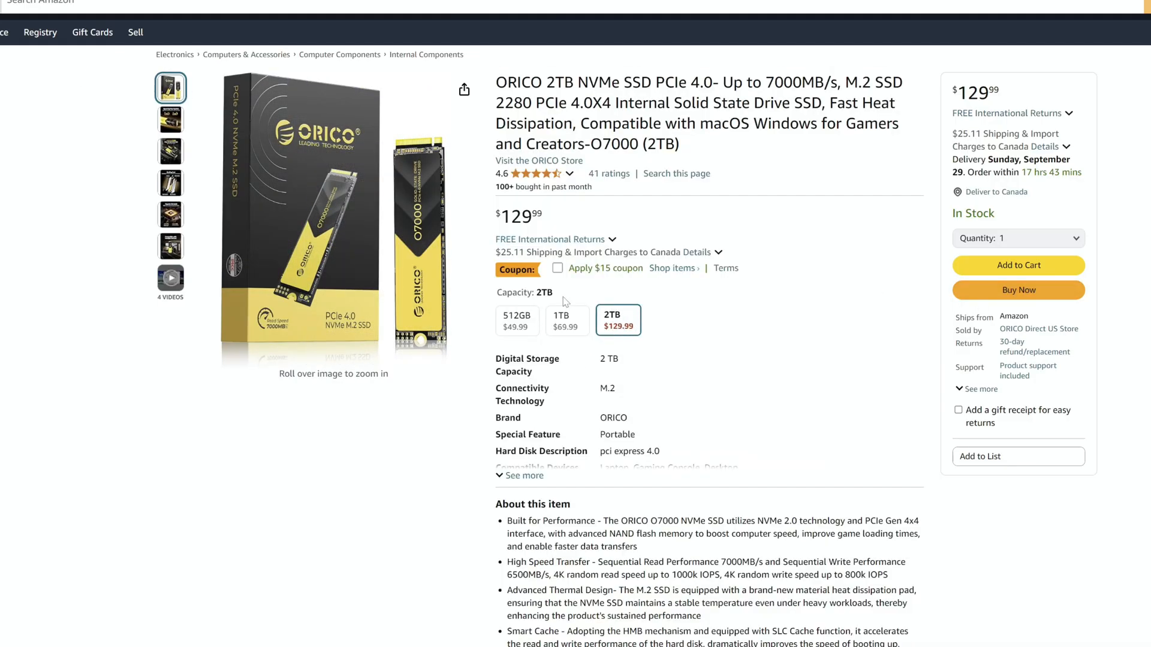
{"action": "mouse_move", "coordinate": [298, 213]}
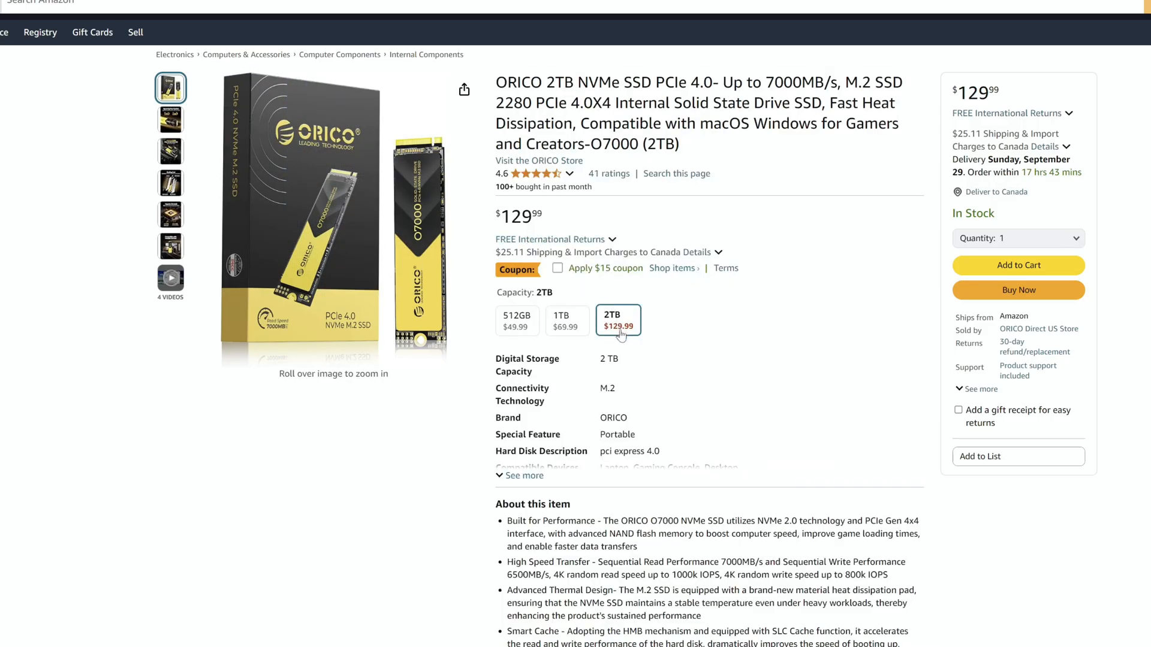
{"action": "mouse_move", "coordinate": [606, 341]}
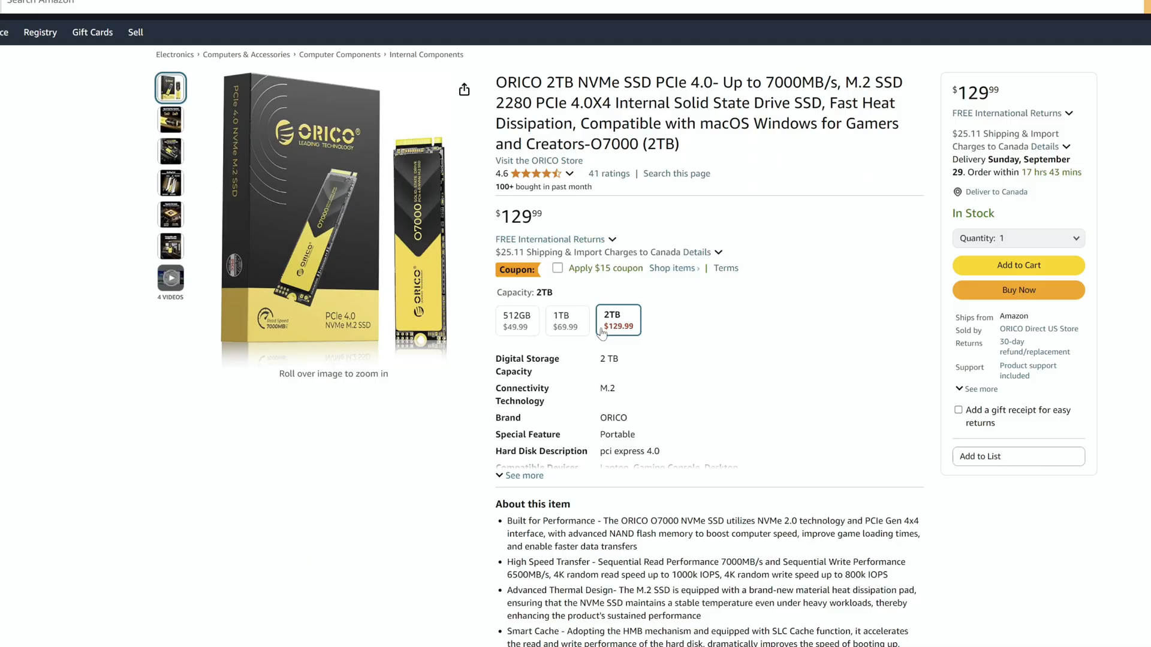
{"action": "left_click", "coordinate": [567, 320]}
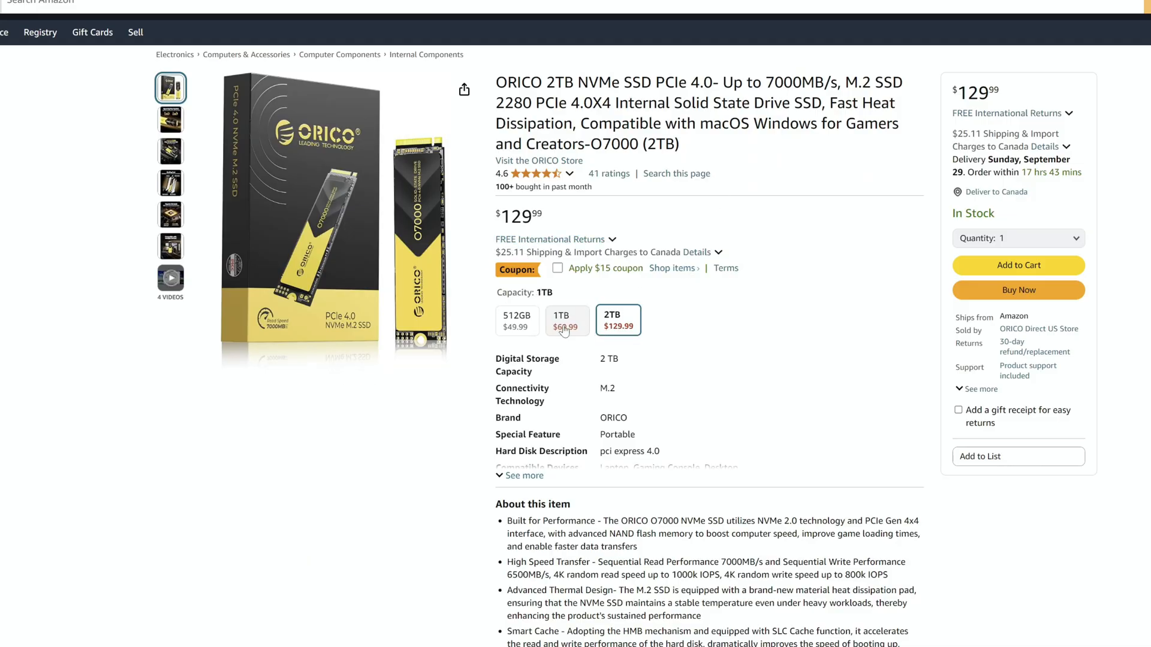
{"action": "left_click", "coordinate": [619, 320]}
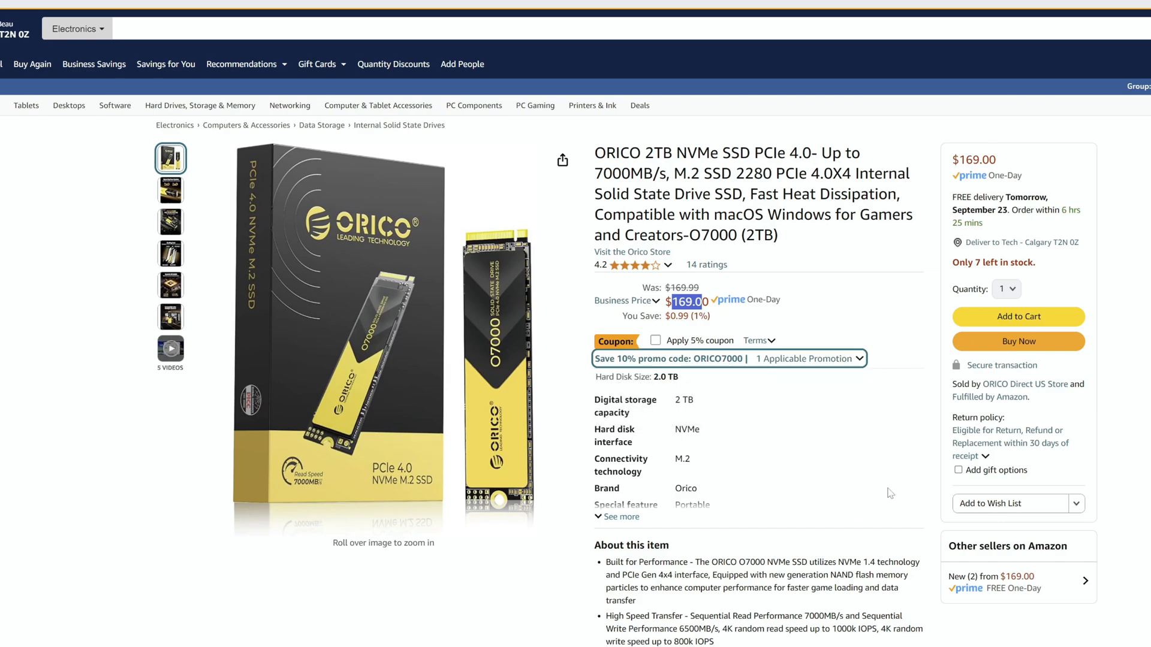
{"action": "mouse_move", "coordinate": [870, 486]}
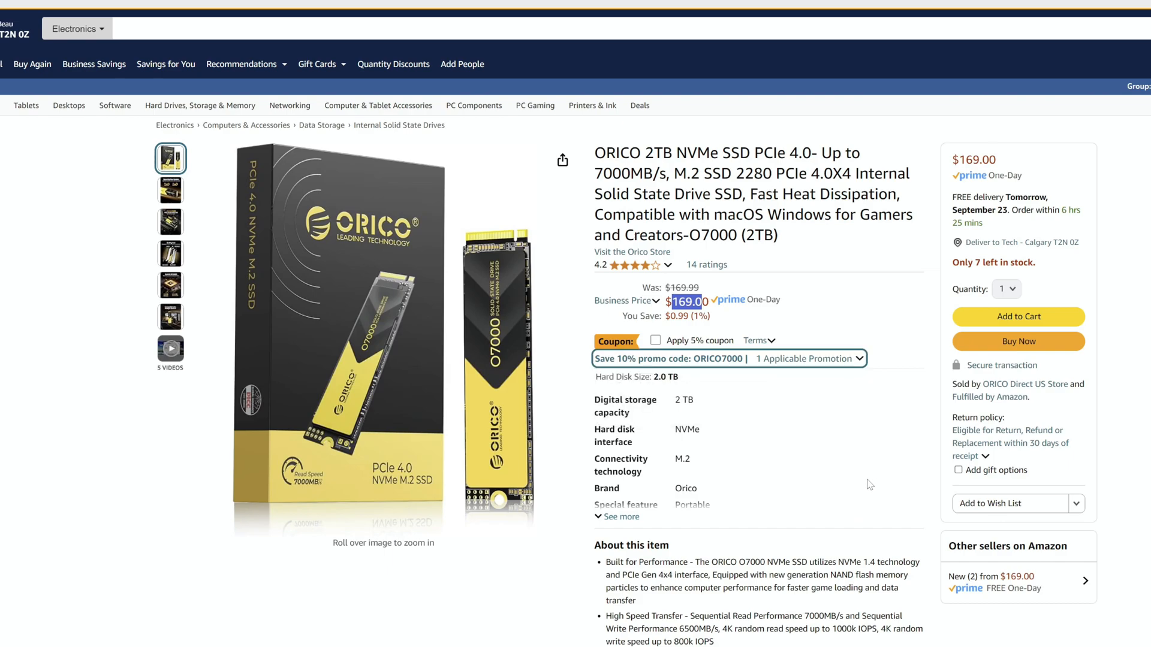
{"action": "mouse_move", "coordinate": [474, 105]}
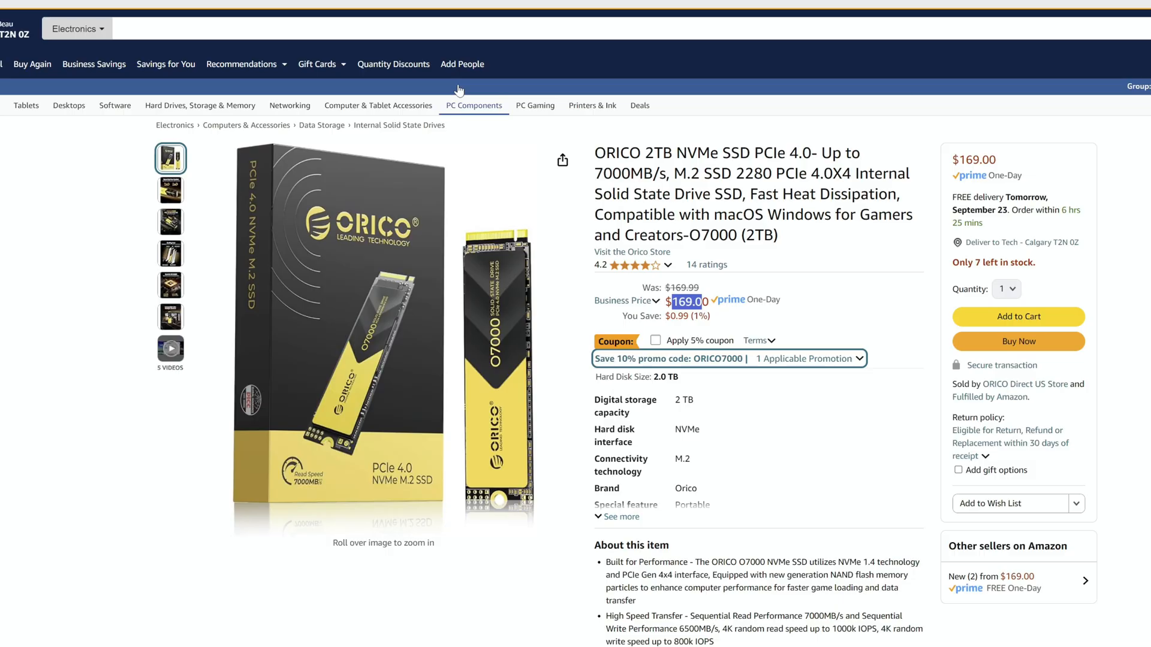
Search Amazon for "2tb nvme" to list competing drives and prices
{"action": "type", "text": "2tb nvme"}
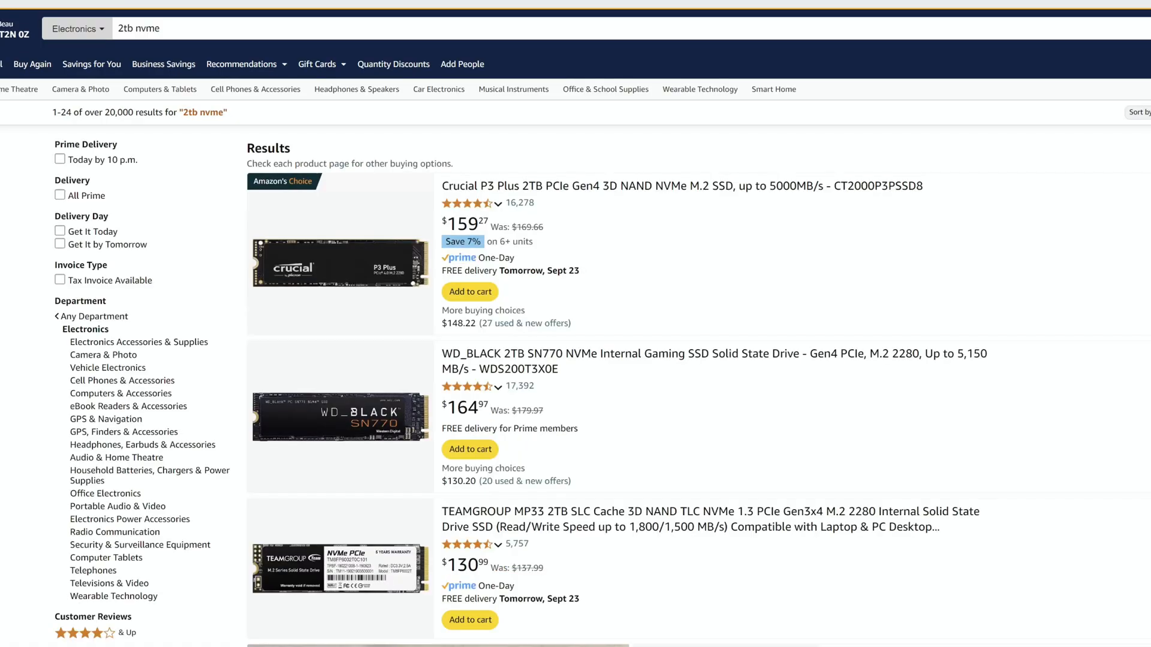
{"action": "mouse_move", "coordinate": [539, 198]}
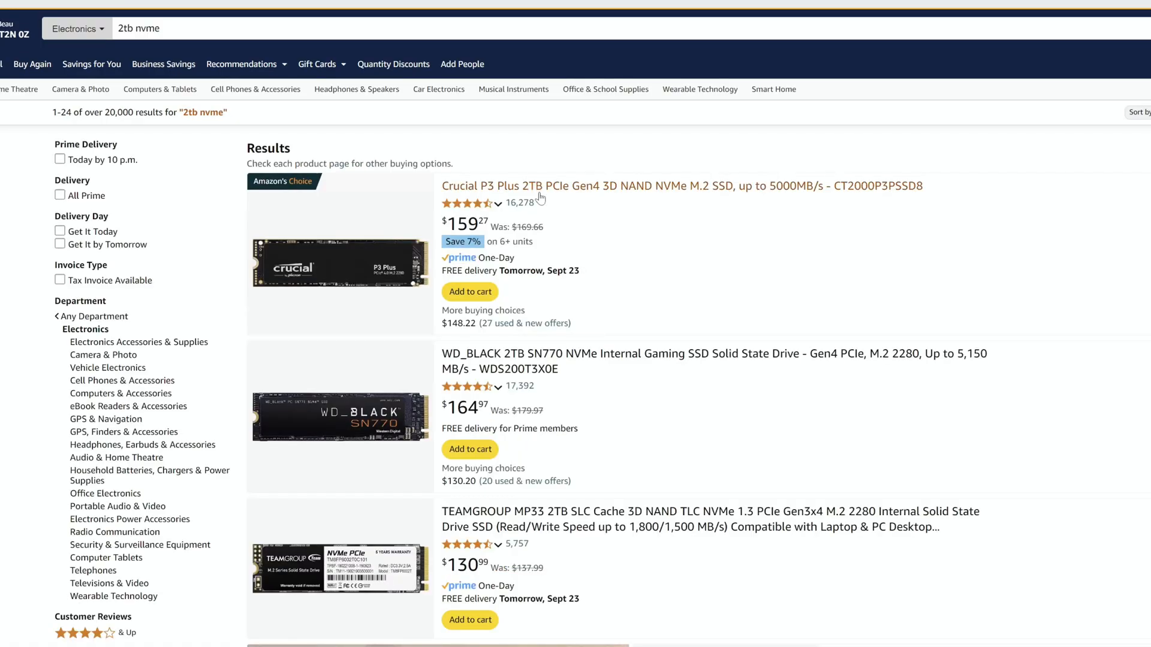
{"action": "mouse_move", "coordinate": [613, 222]}
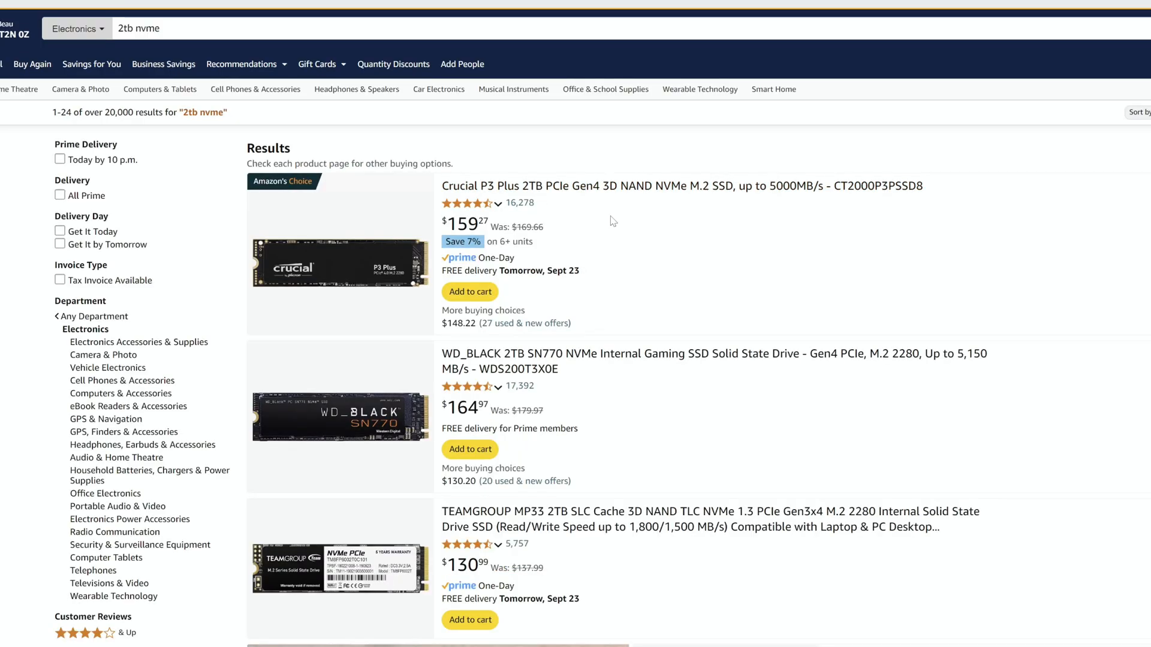
Scroll through the 2tb nvme results past Crucial, WD_BLACK and TEAMGROUP listings toward the Silicon Power 2TB Gen3x4 SSD
{"action": "scroll", "scroll_direction": "down", "scroll_amount": 3}
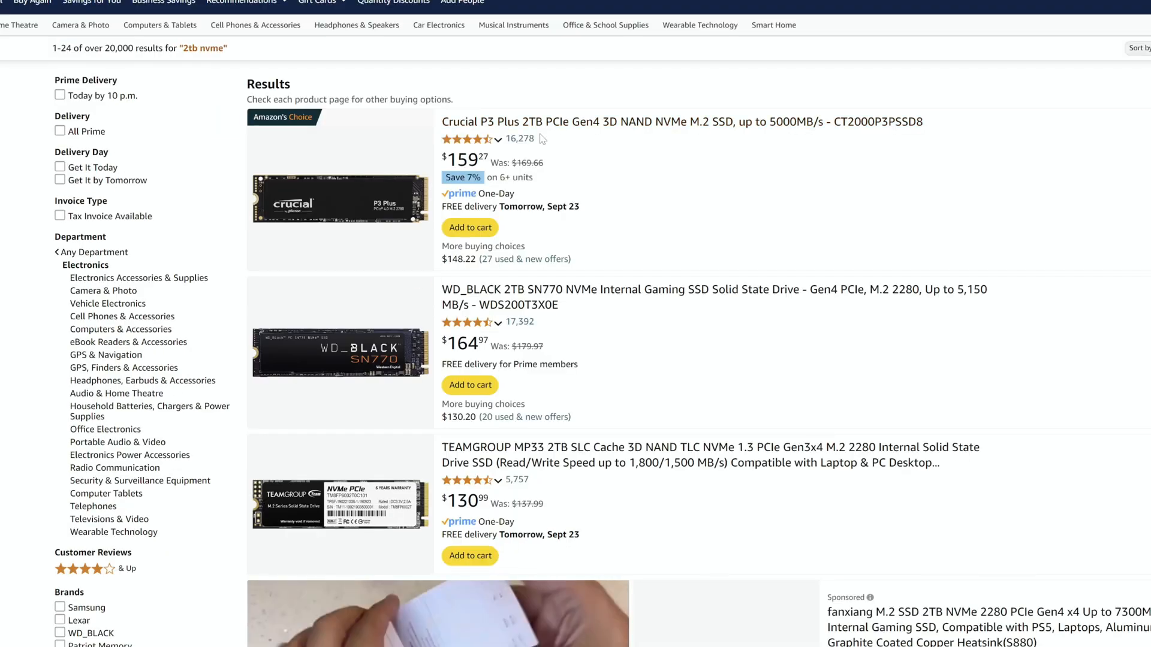
{"action": "scroll", "scroll_direction": "down", "scroll_amount": 3}
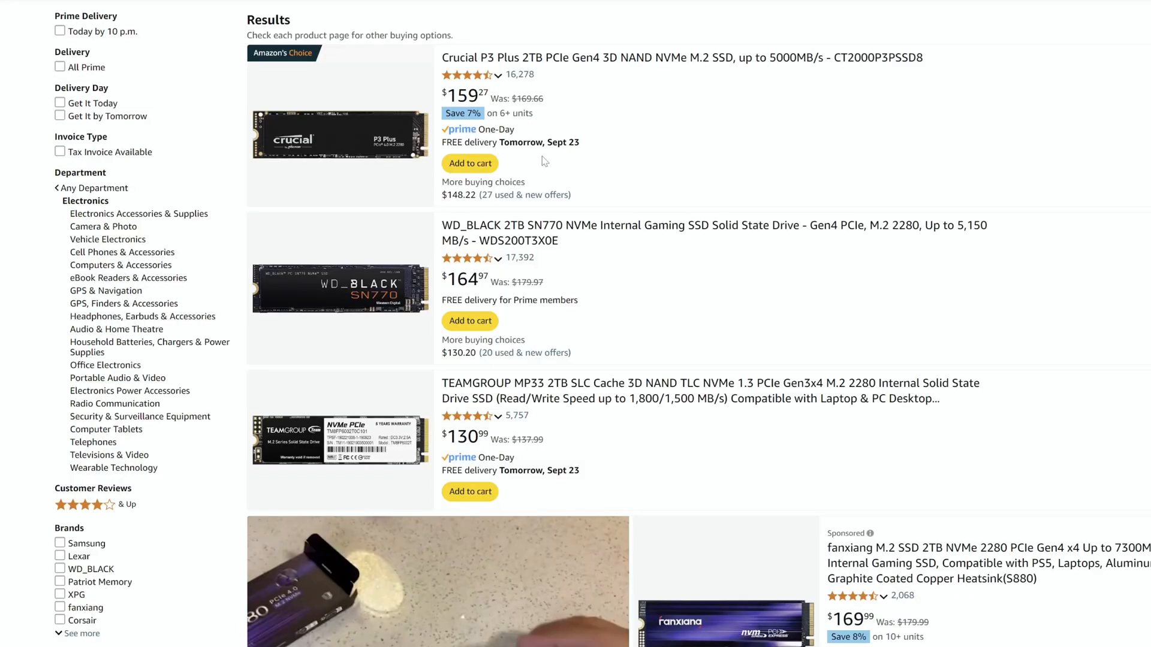
{"action": "mouse_move", "coordinate": [567, 386]}
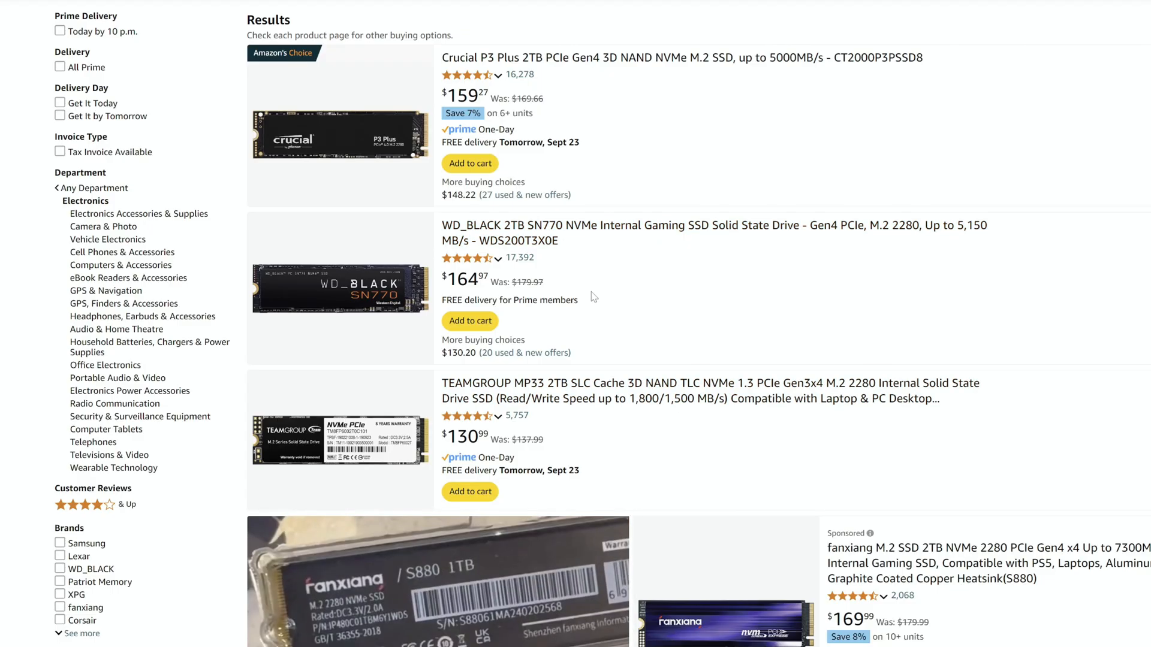
{"action": "scroll", "scroll_direction": "down", "scroll_amount": 3}
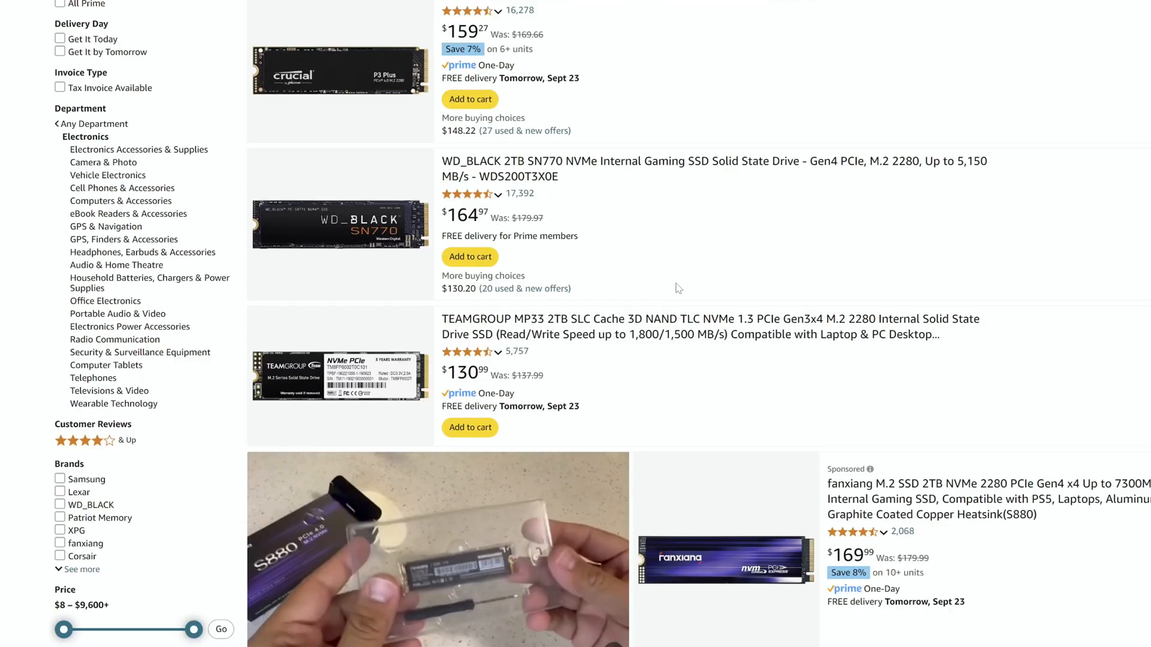
{"action": "scroll", "scroll_direction": "down", "scroll_amount": 3}
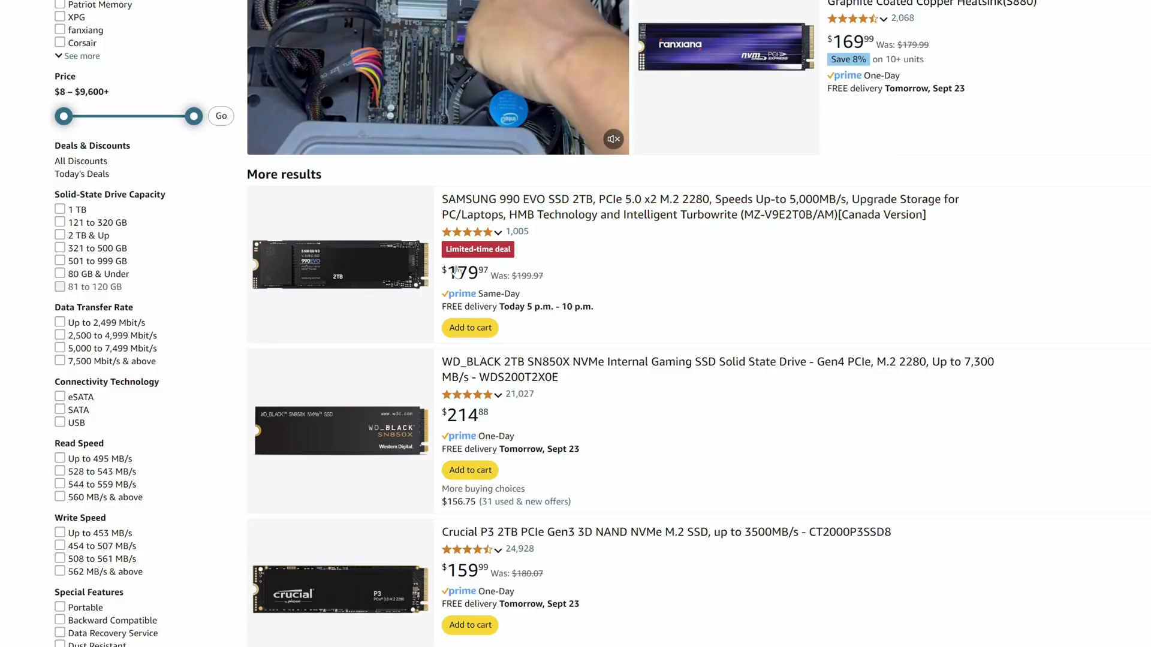
{"action": "scroll", "scroll_direction": "down", "scroll_amount": 3}
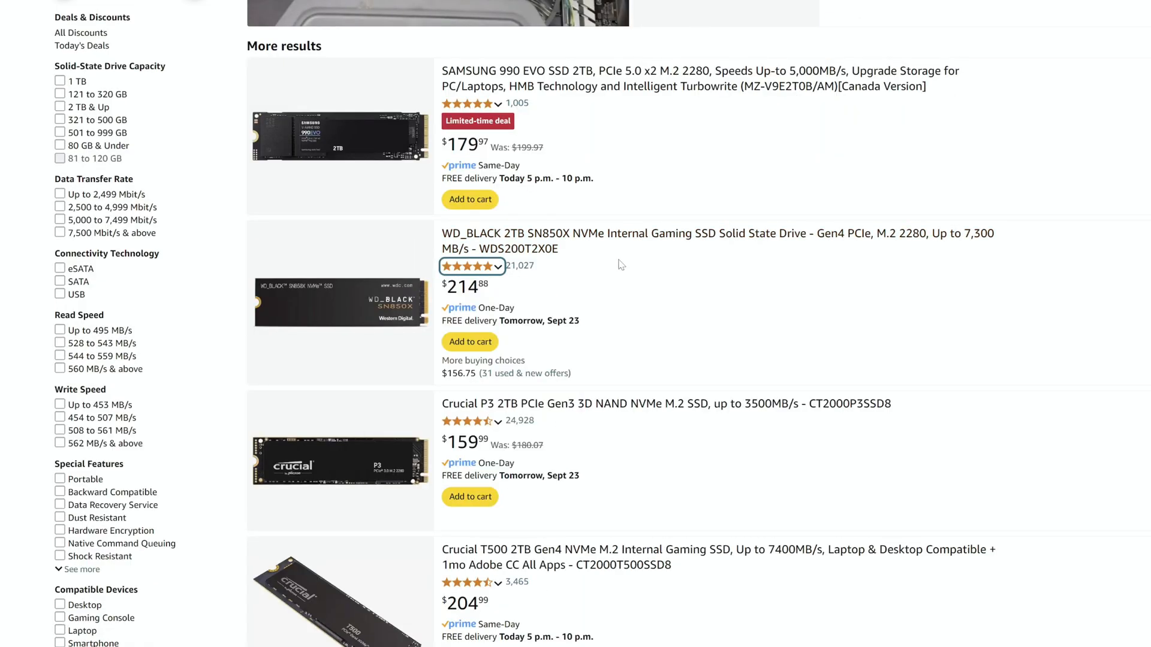
{"action": "mouse_move", "coordinate": [542, 272]}
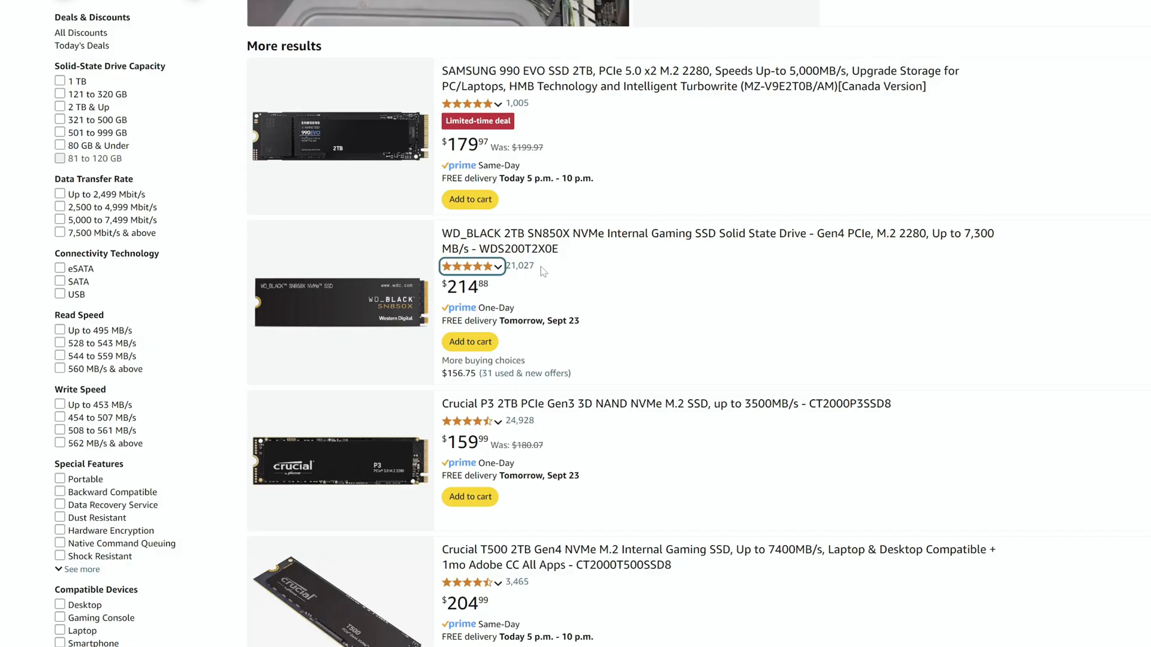
{"action": "mouse_move", "coordinate": [618, 259]}
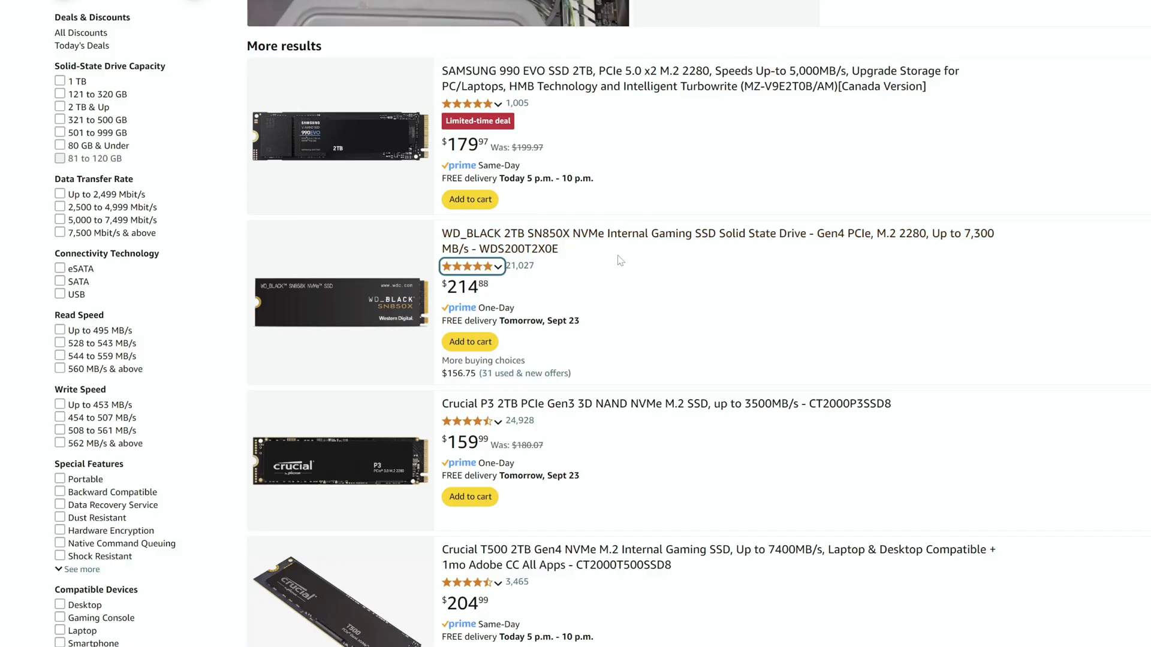
{"action": "scroll", "scroll_direction": "down", "scroll_amount": 3}
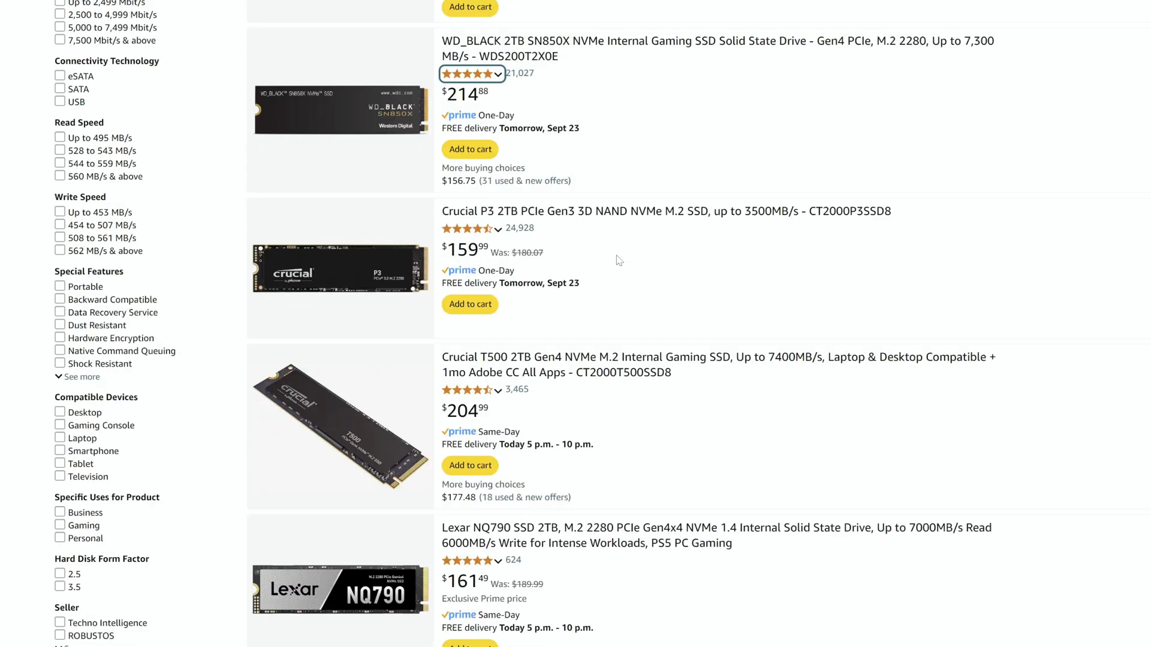
{"action": "scroll", "scroll_direction": "down", "scroll_amount": 3}
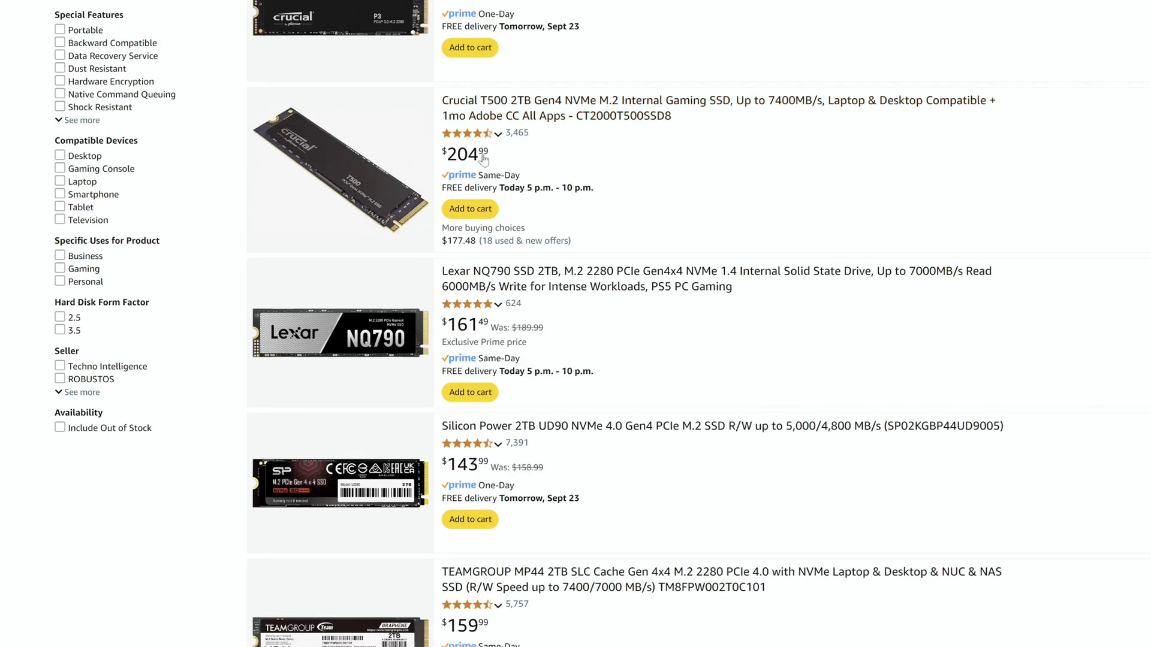
{"action": "scroll", "scroll_direction": "down", "scroll_amount": 3}
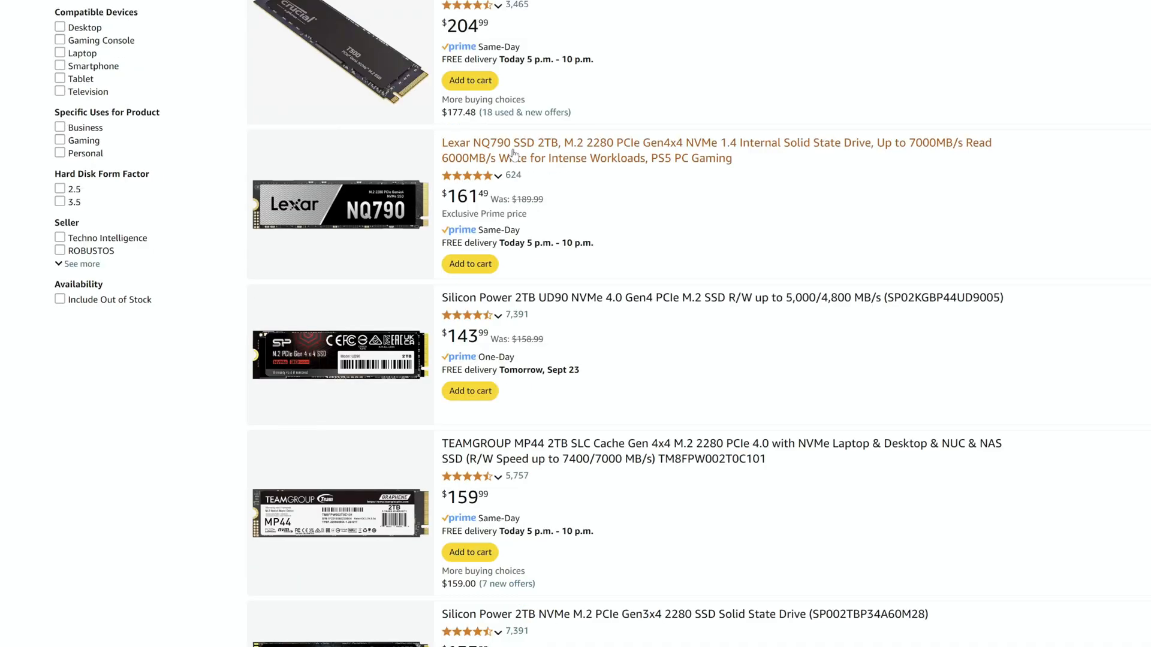
{"action": "mouse_move", "coordinate": [488, 138]}
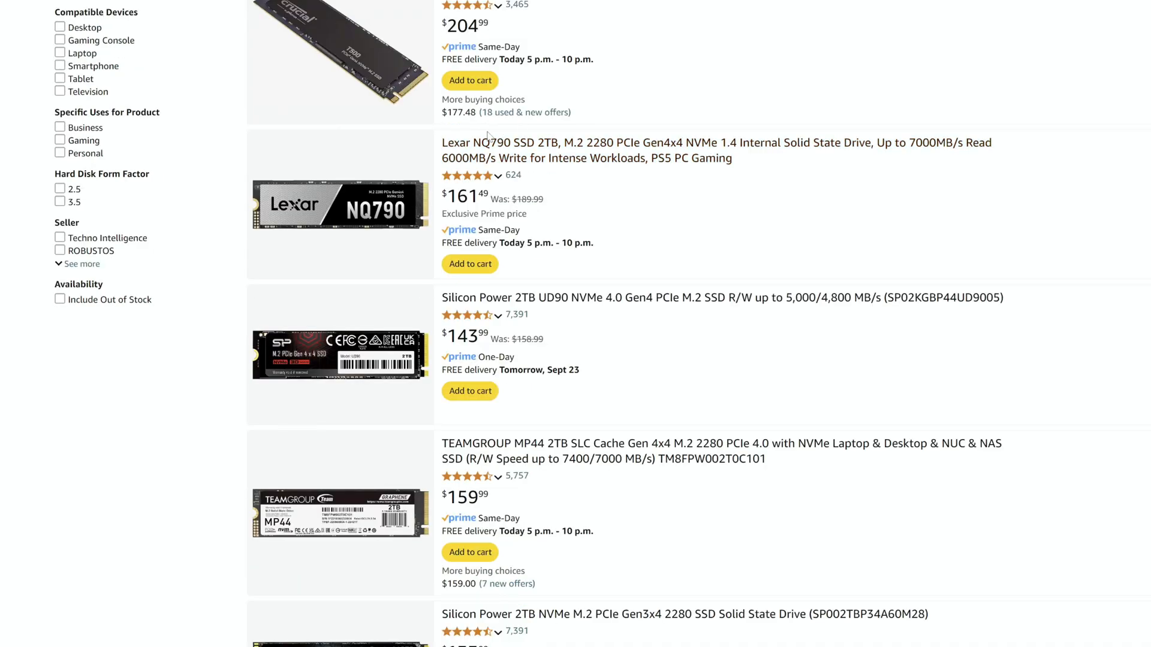
{"action": "mouse_move", "coordinate": [860, 174]}
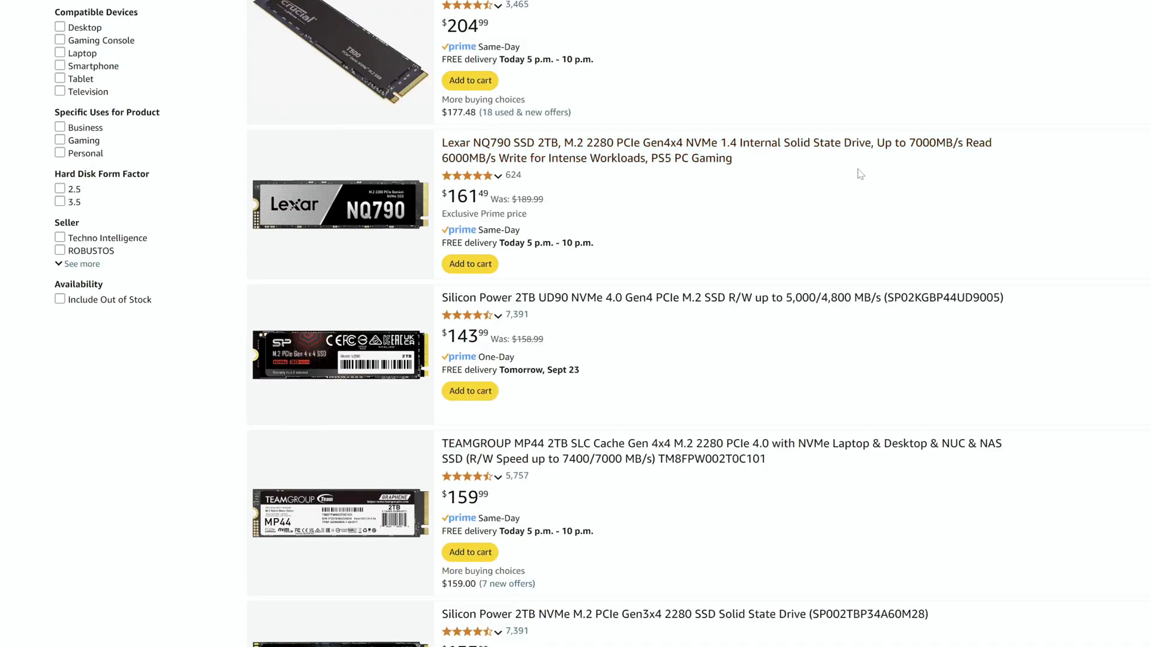
{"action": "mouse_move", "coordinate": [659, 235]}
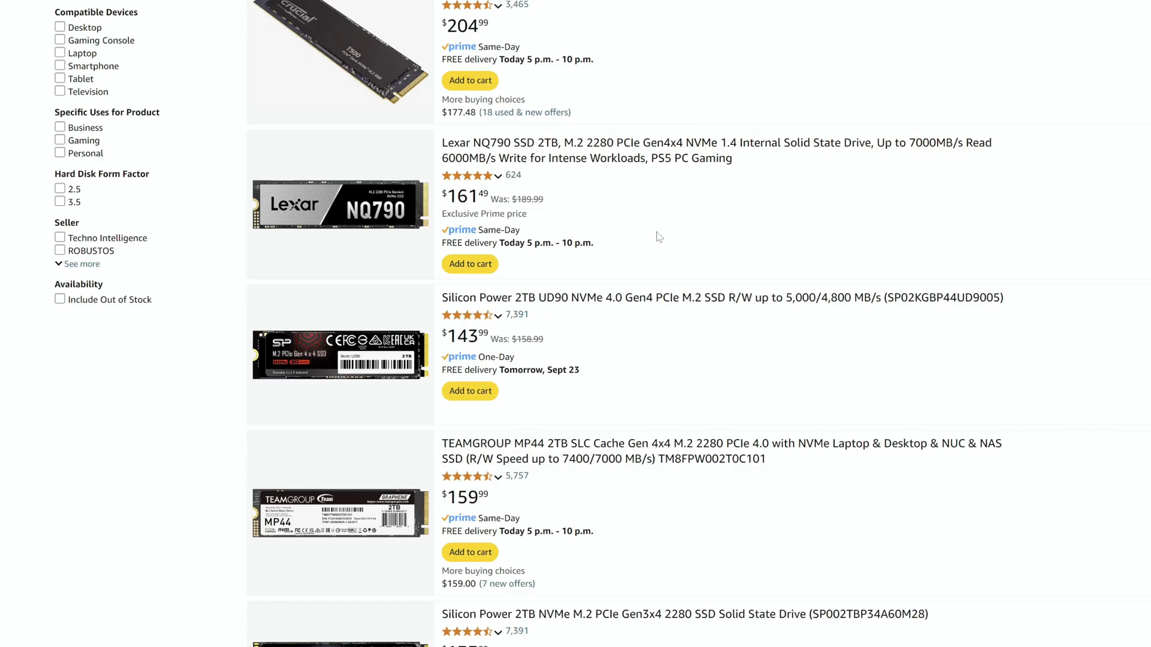
{"action": "scroll", "scroll_direction": "down", "scroll_amount": 3}
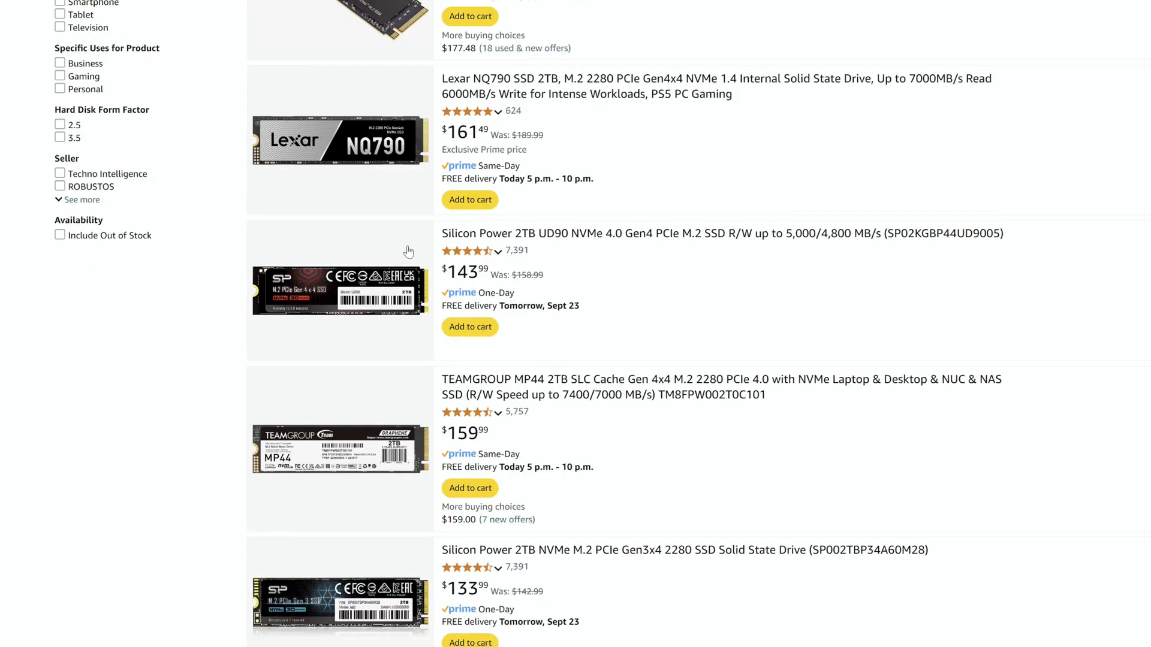
{"action": "scroll", "scroll_direction": "down", "scroll_amount": 3}
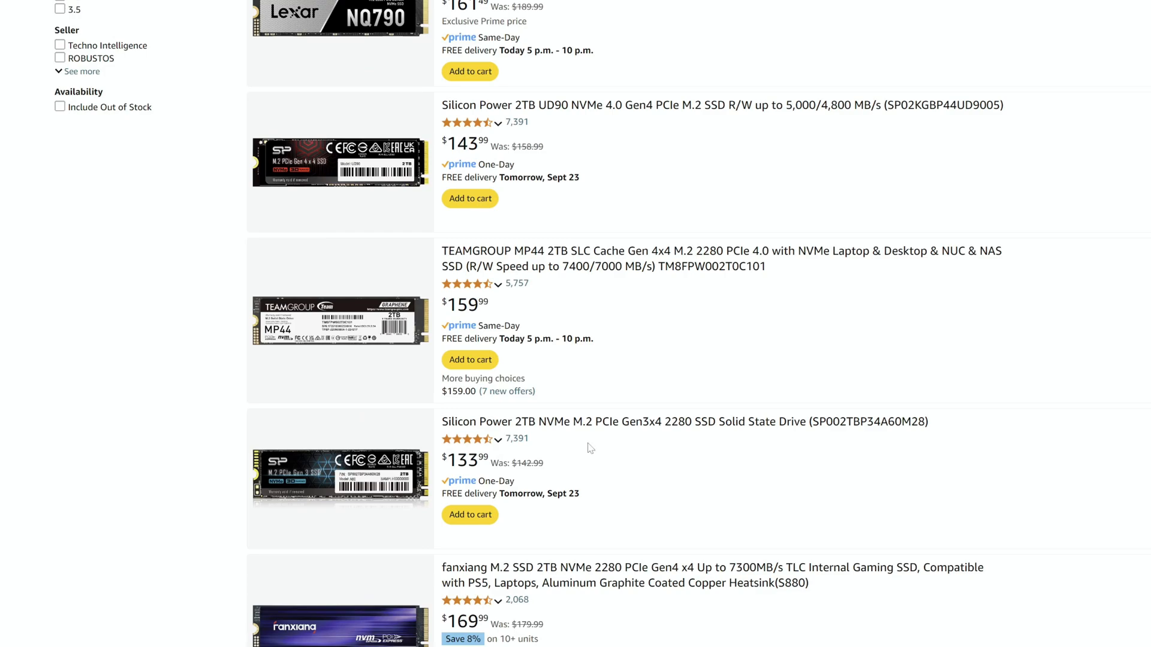
{"action": "mouse_move", "coordinate": [800, 414]}
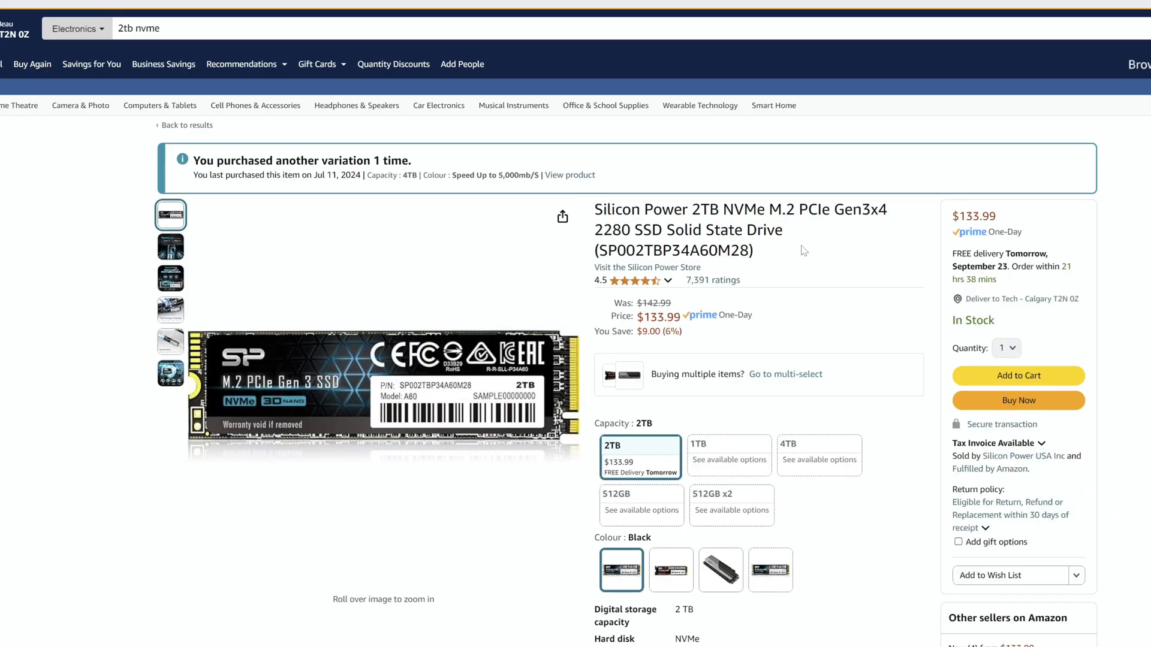
{"action": "scroll", "scroll_direction": "down", "scroll_amount": 3}
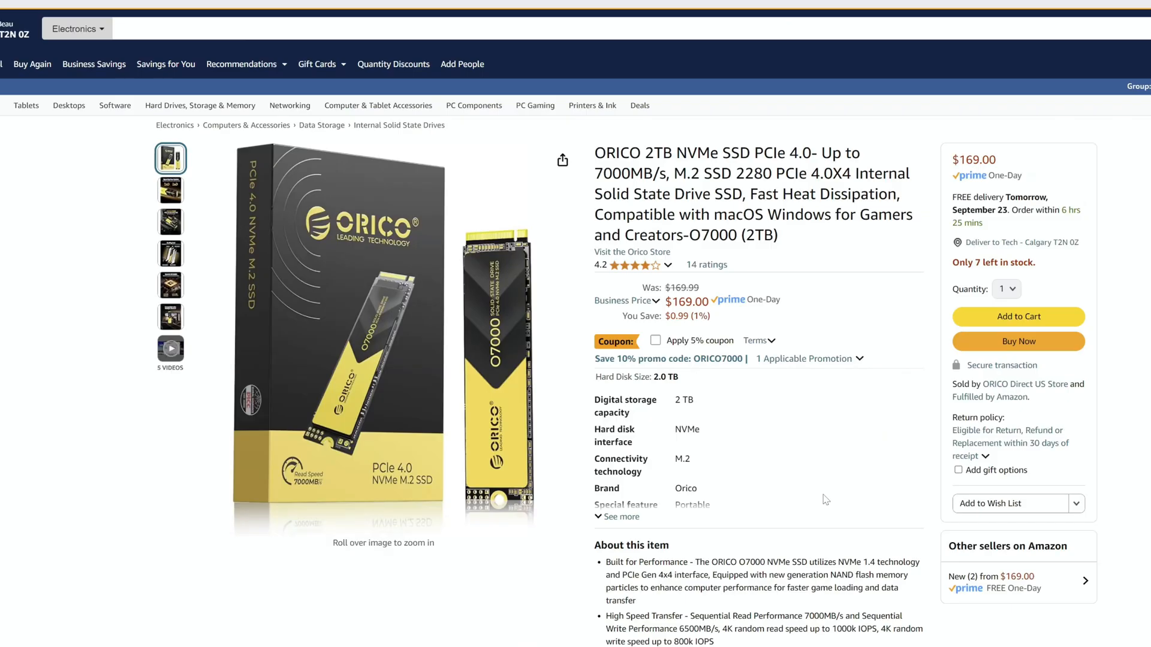
{"action": "mouse_move", "coordinate": [1134, 467]}
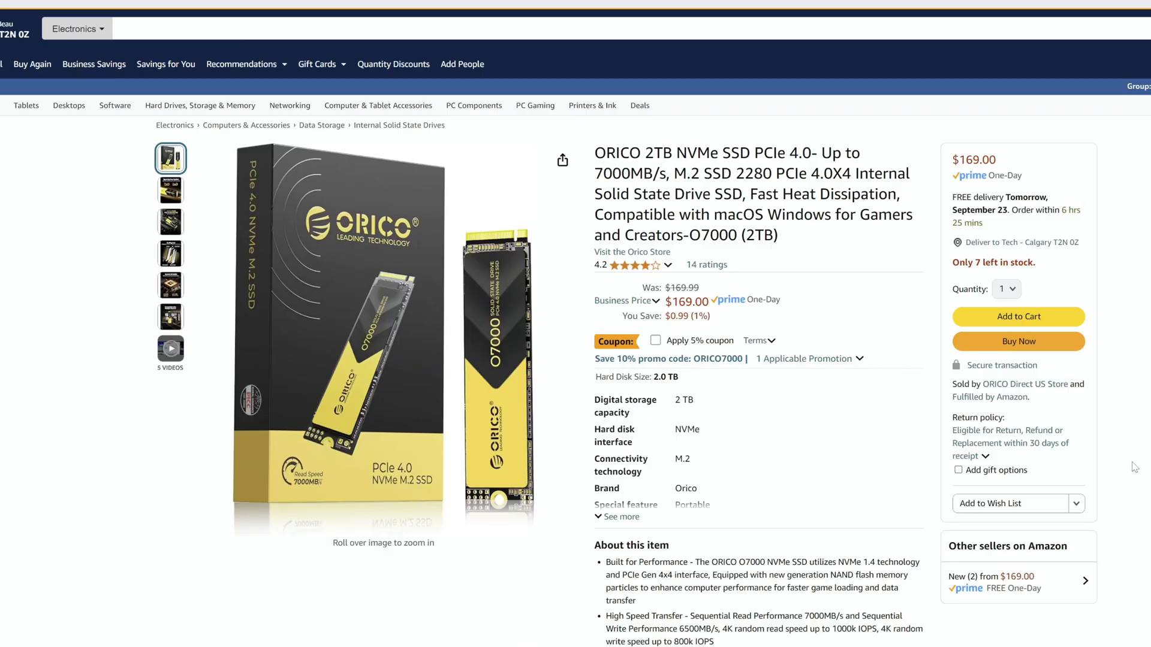
{"action": "mouse_move", "coordinate": [1124, 458]}
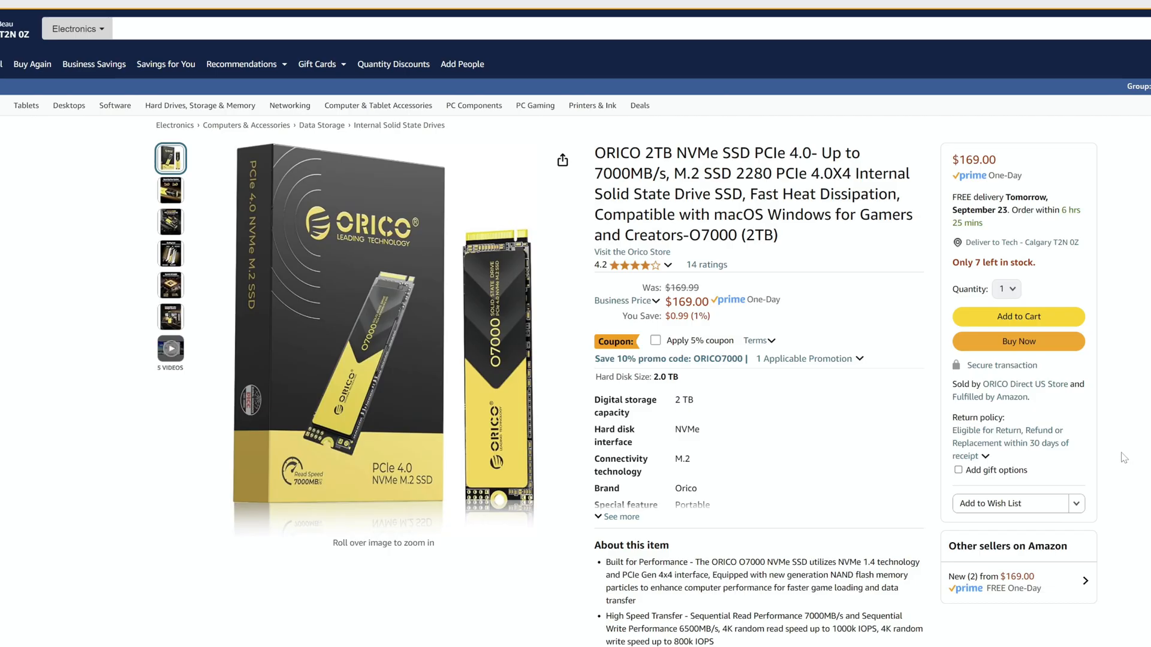
{"action": "mouse_move", "coordinate": [1121, 456]}
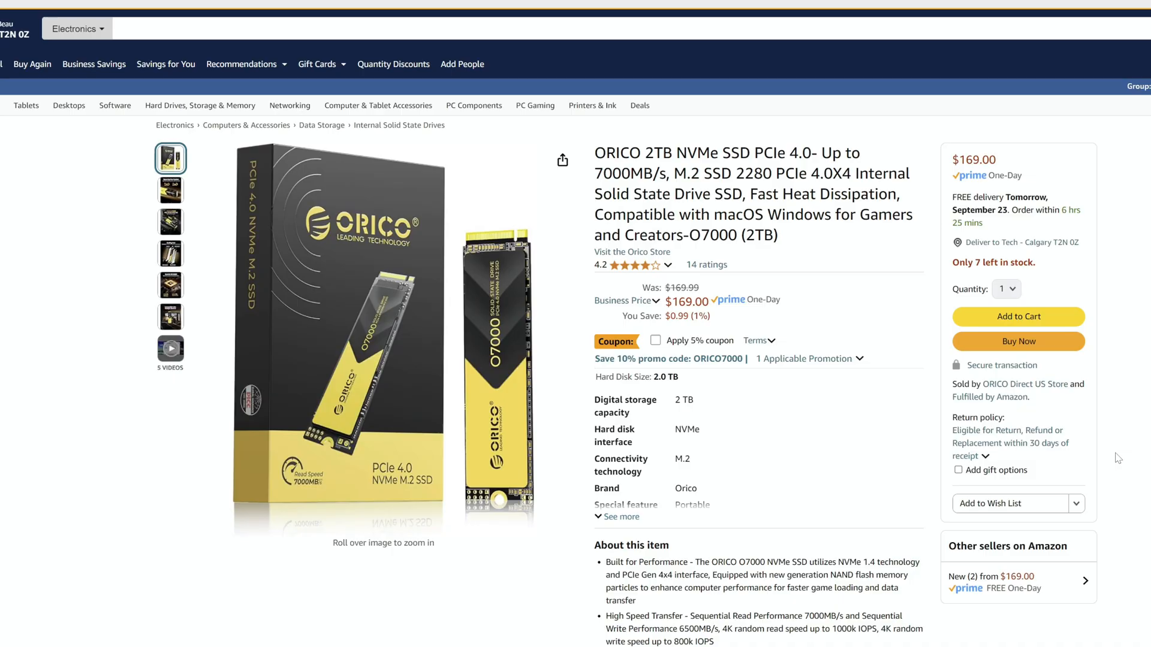
{"action": "mouse_move", "coordinate": [659, 390]}
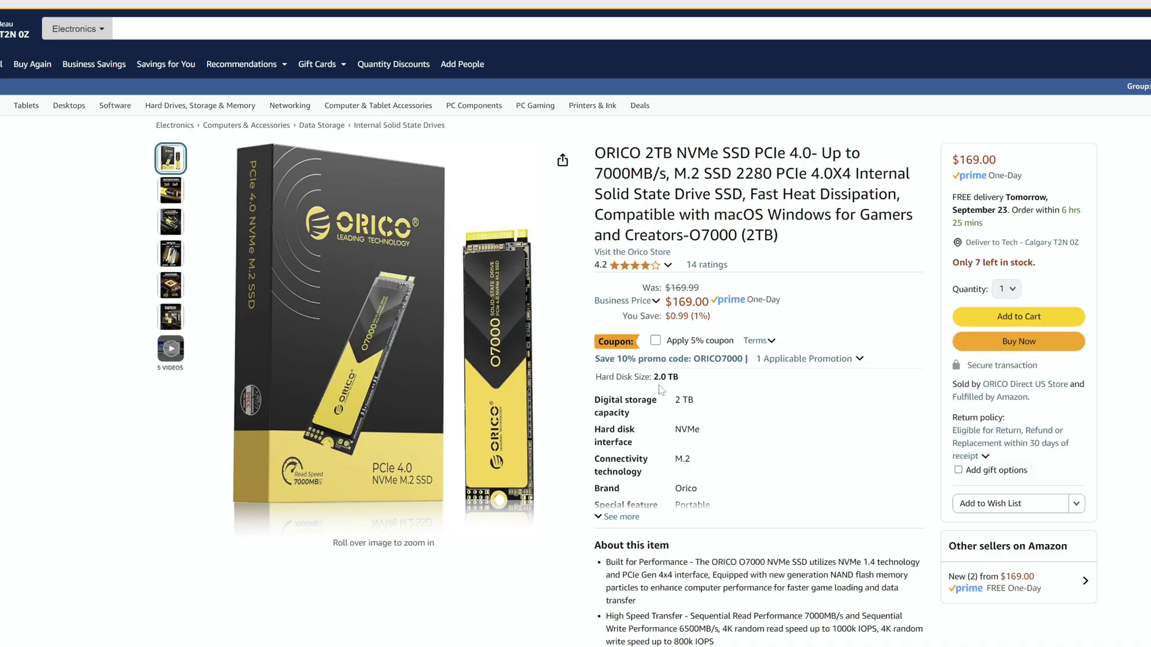